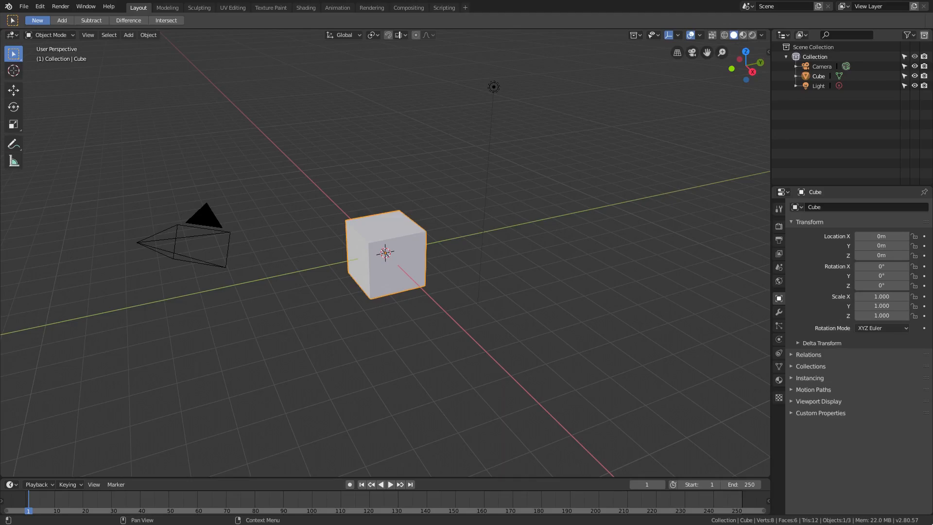
pyautogui.moveTo(481, 340)
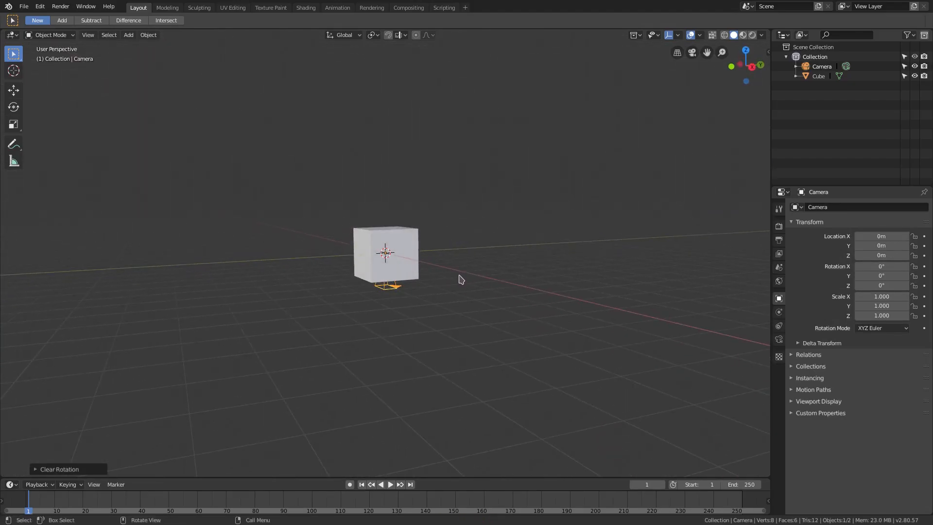
# Step: Rotate the camera to face along Y and pull it far back from the cube
pyautogui.press('r')
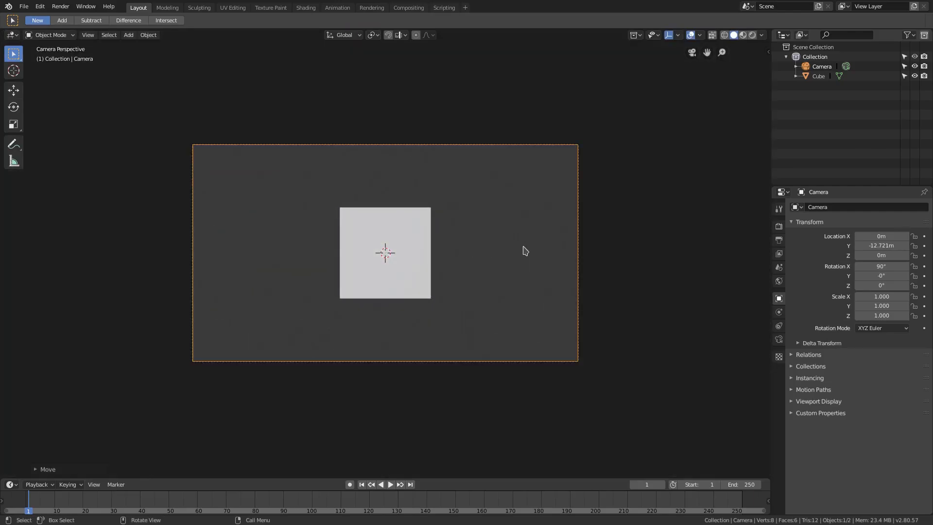
pyautogui.press('g')
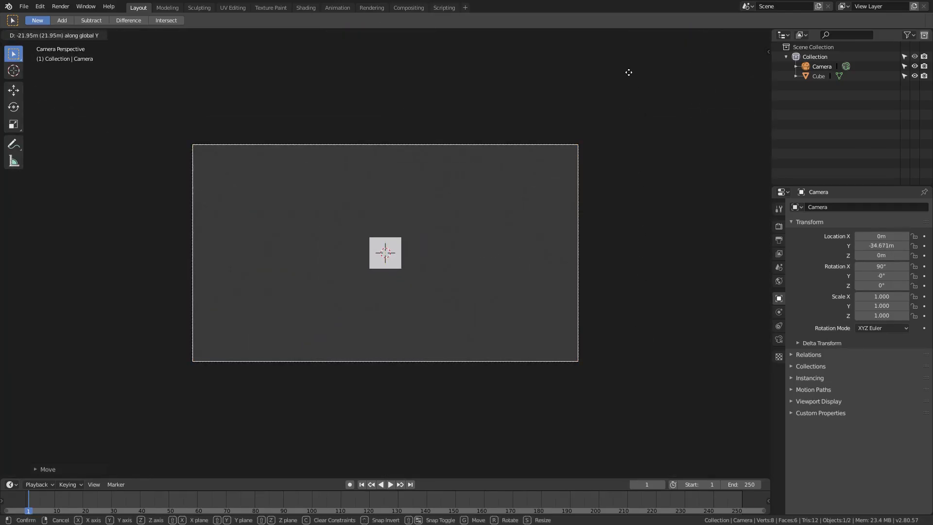
pyautogui.click(440, 309)
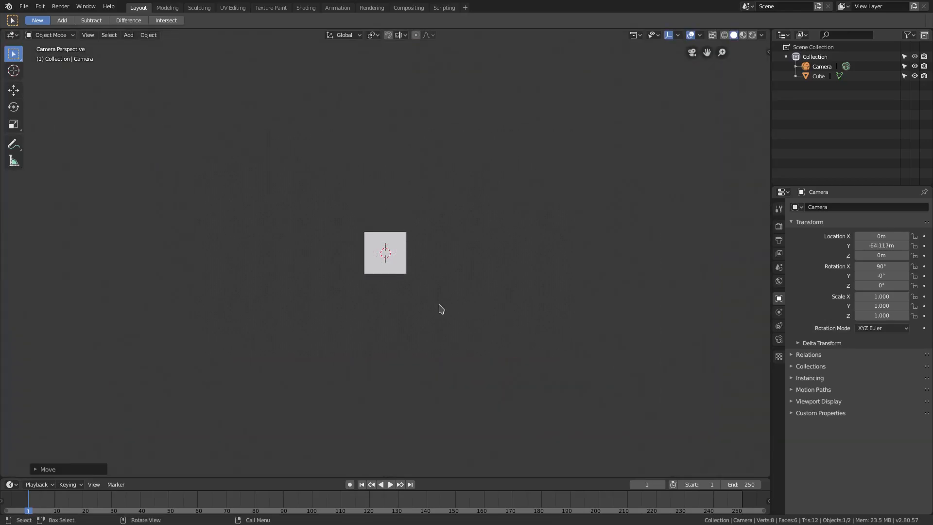
pyautogui.click(385, 253)
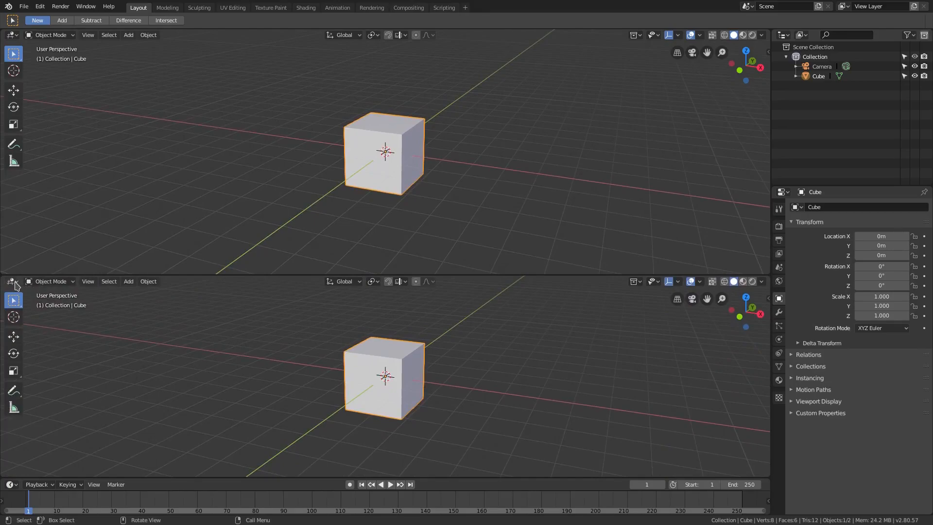
# Step: Make the lower area a Graph Editor and insert a Scaling keyframe on the cube
pyautogui.click(12, 281)
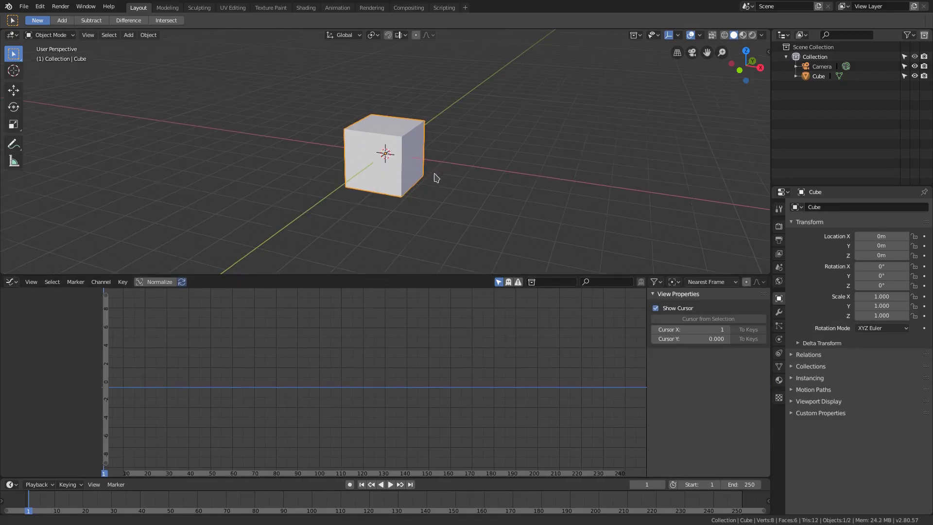
pyautogui.press('i')
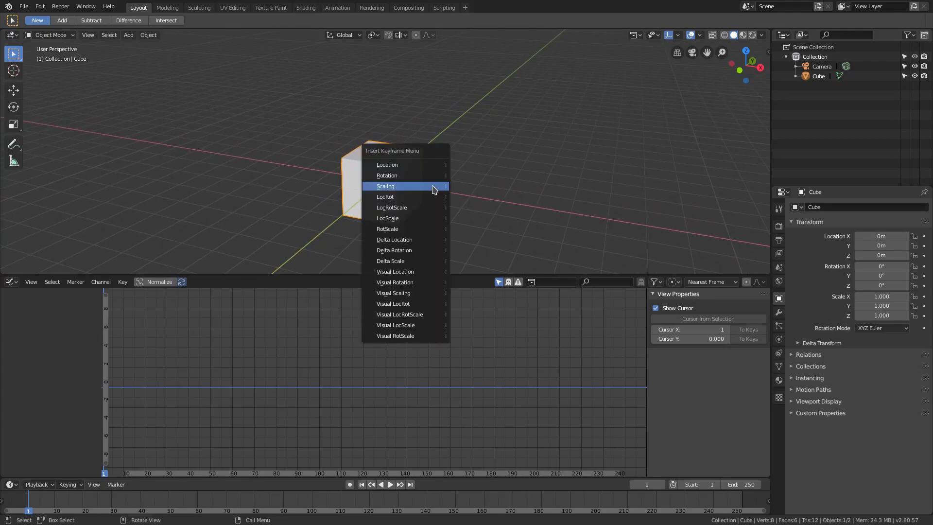
pyautogui.moveTo(414, 187)
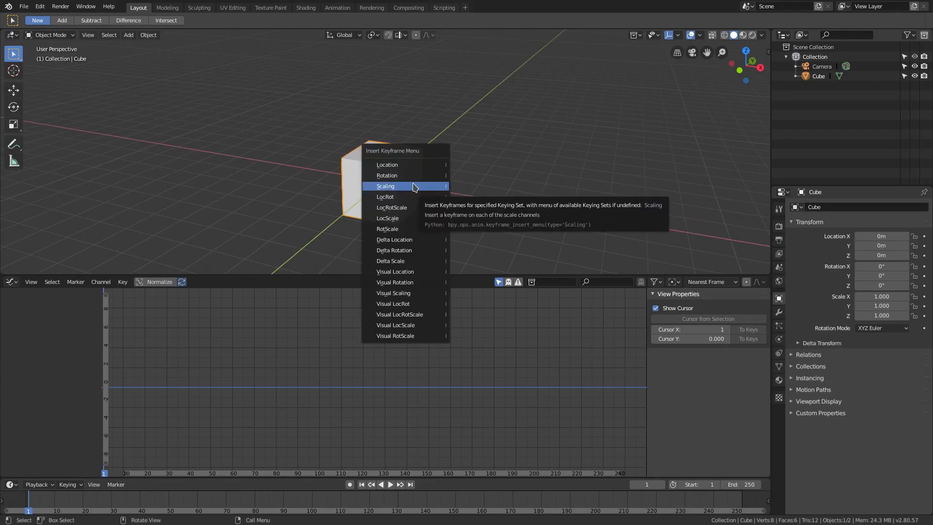
pyautogui.click(384, 186)
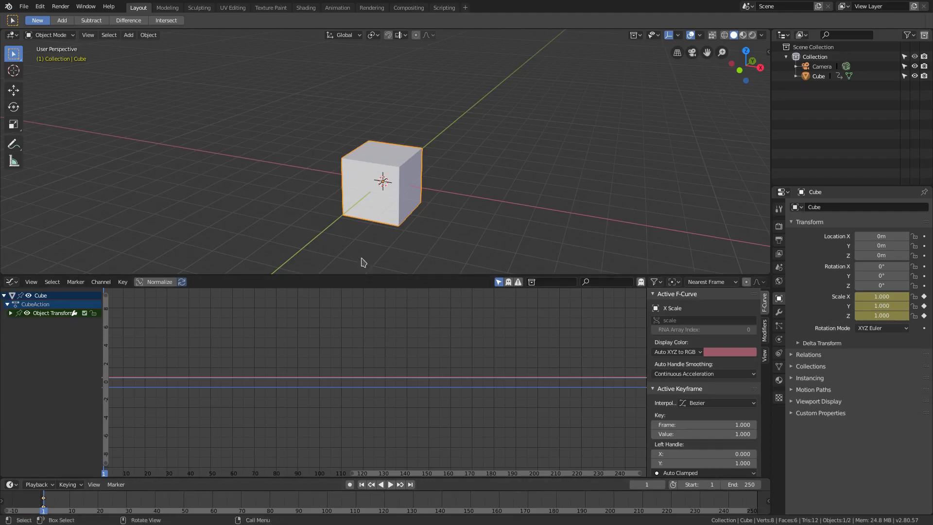
# Step: Bake Samuraikai Intro.wav into the cube's scale F-curves via Key > Bake Sound to F-Curves
pyautogui.click(122, 282)
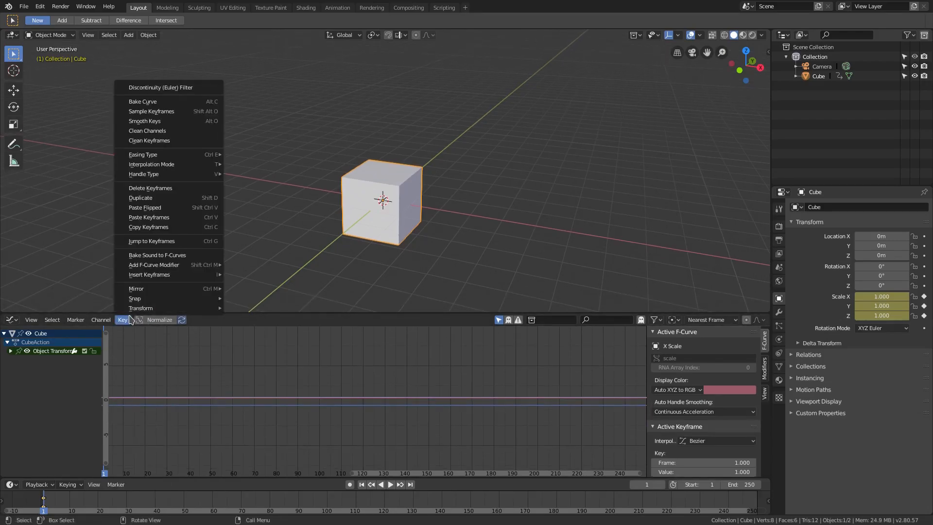
pyautogui.moveTo(157, 254)
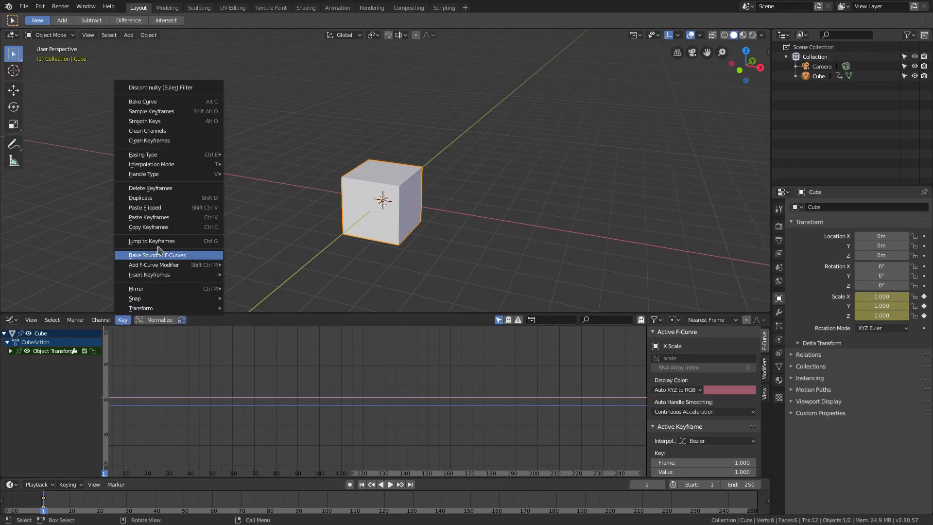
pyautogui.moveTo(179, 258)
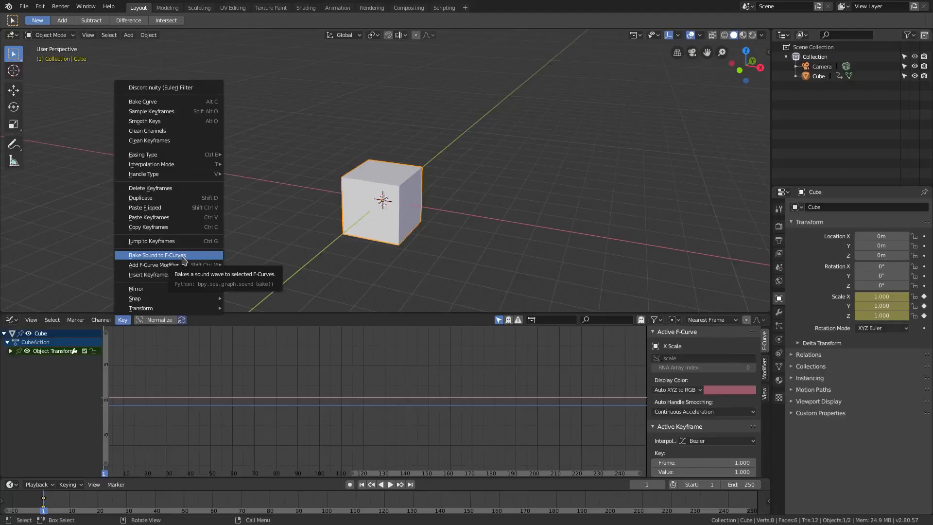
pyautogui.click(155, 254)
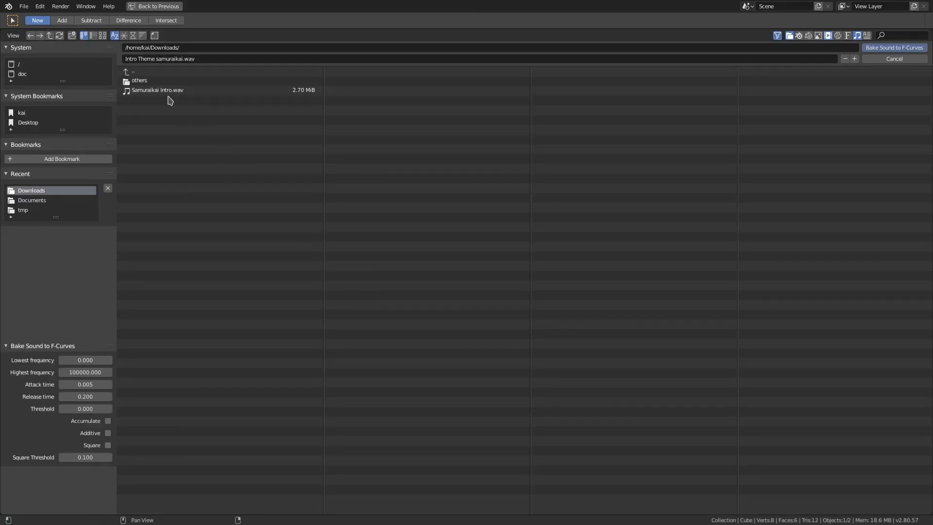
pyautogui.click(157, 89)
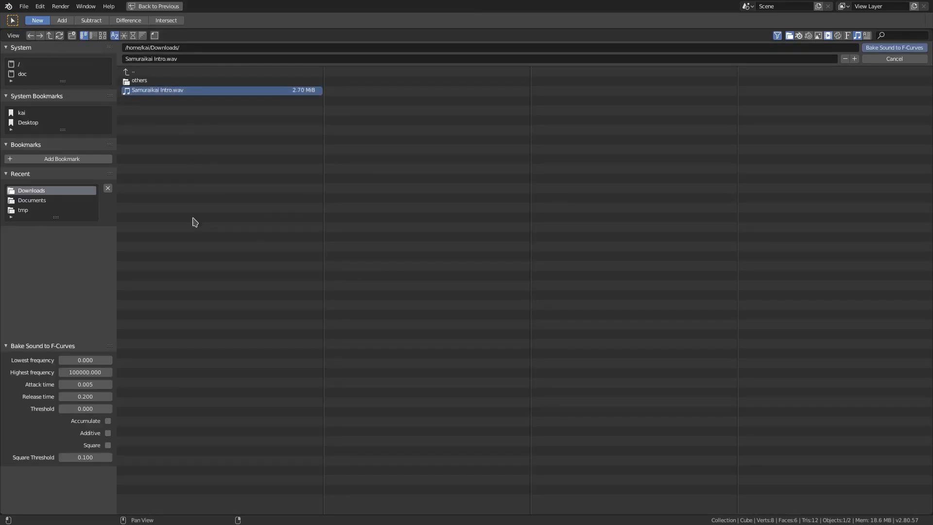
pyautogui.moveTo(233, 111)
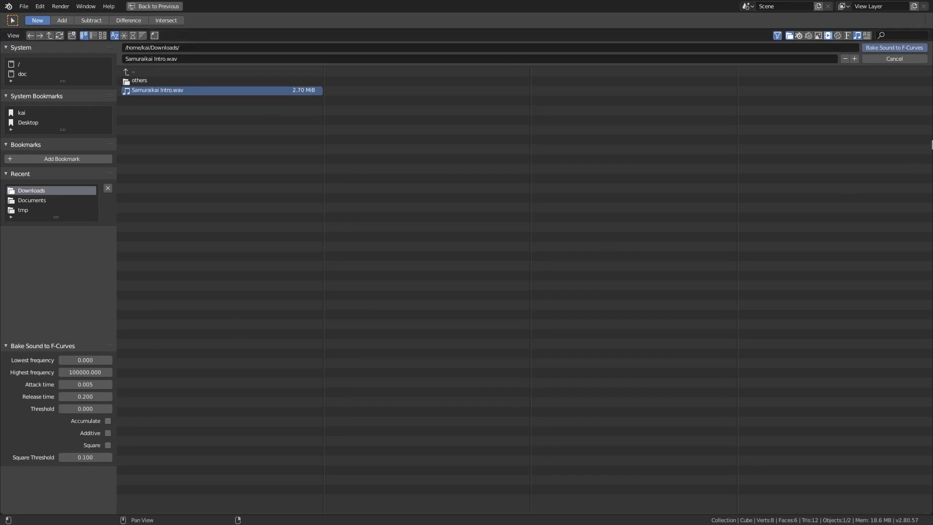
pyautogui.click(893, 47)
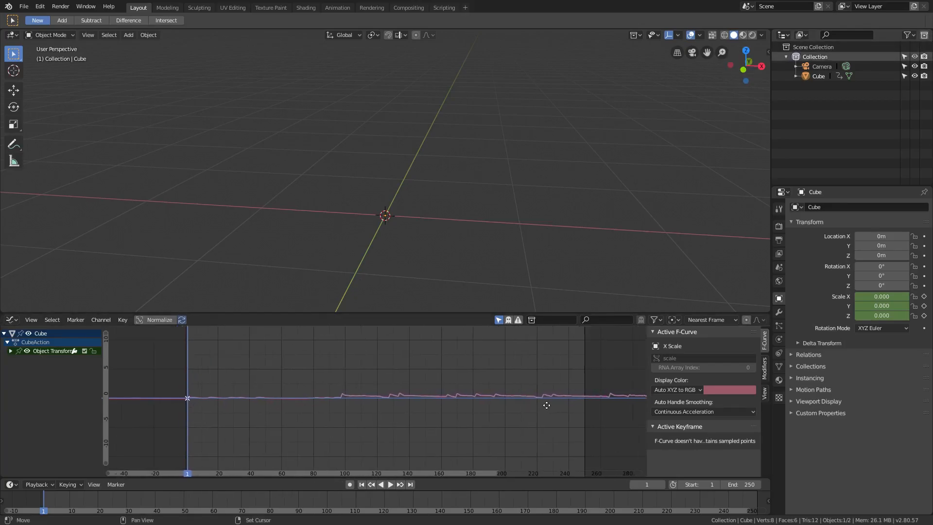
# Step: Play the animation to test the scaling, then switch the lower area to the Video Sequencer
pyautogui.click(380, 484)
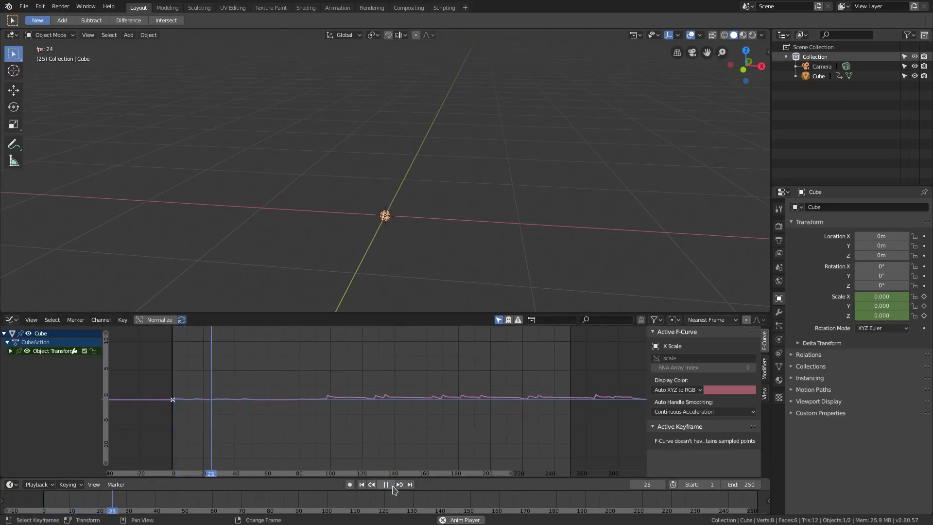
pyautogui.click(385, 484)
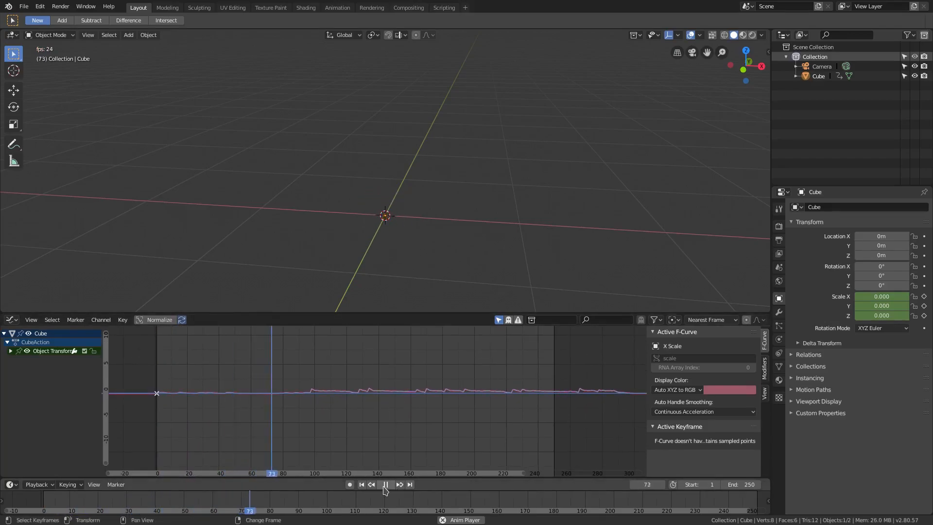
pyautogui.click(11, 319)
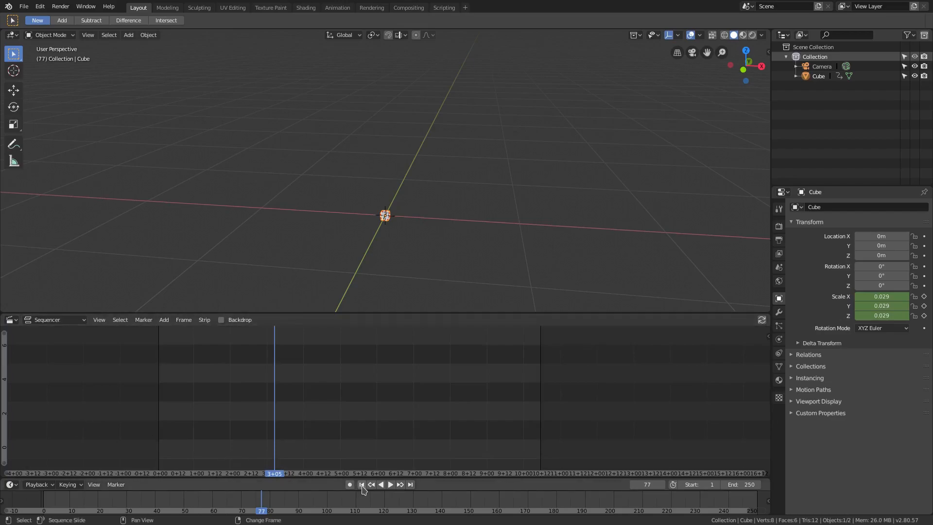
pyautogui.click(360, 484)
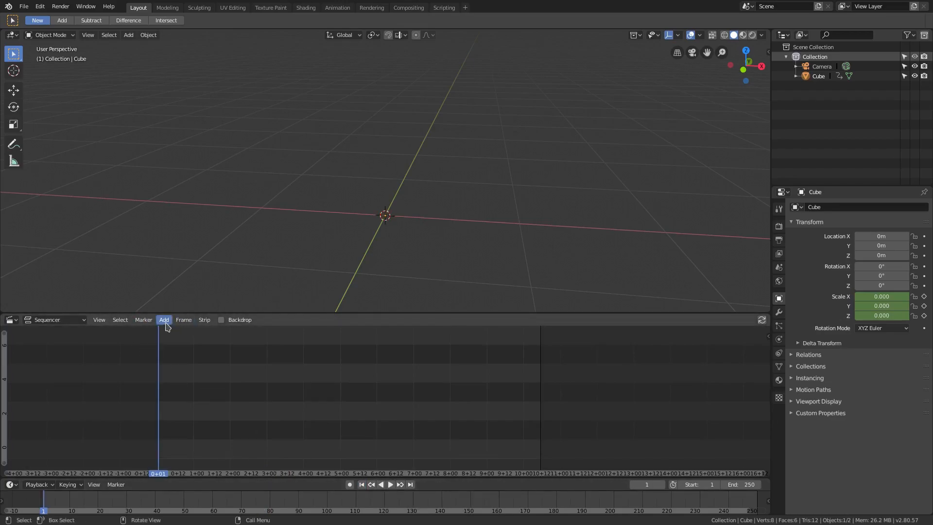
# Step: Add the Samuraikai Intro.wav sound strip and play the animation with its audio
pyautogui.click(163, 320)
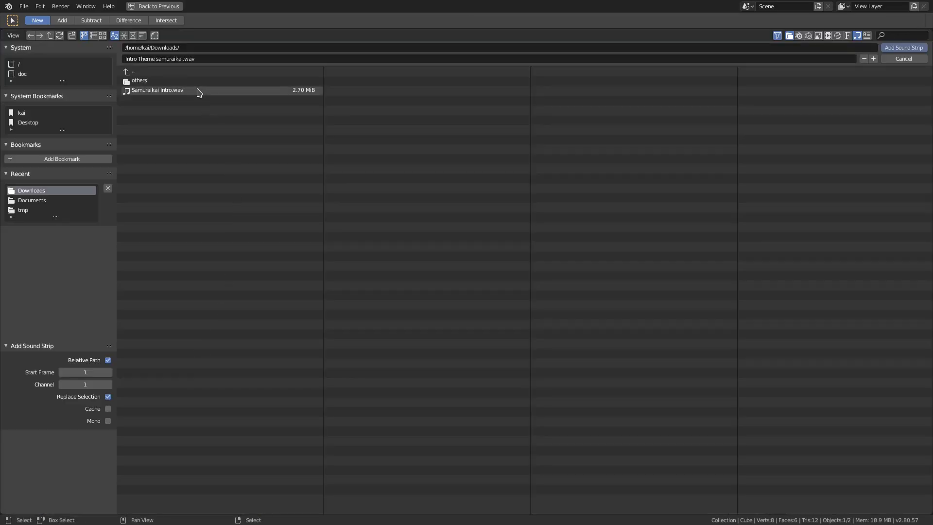
pyautogui.click(903, 47)
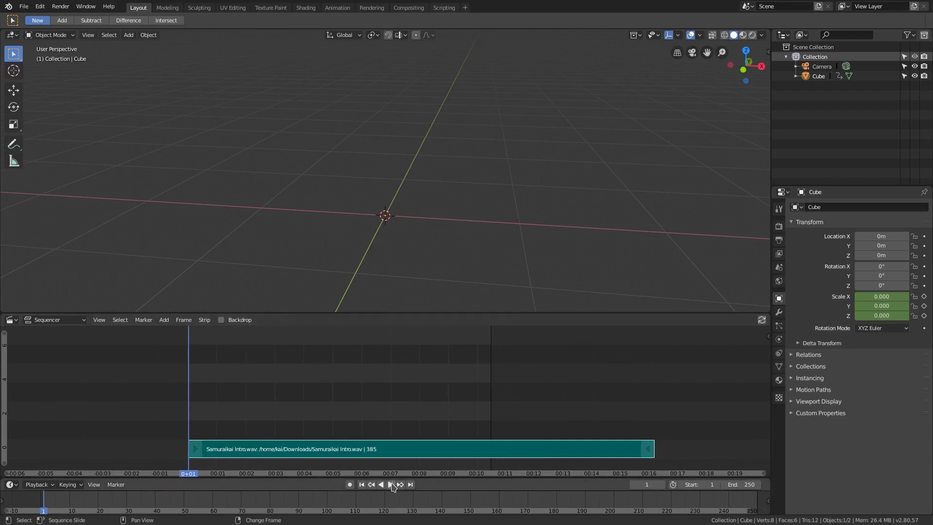
pyautogui.click(385, 484)
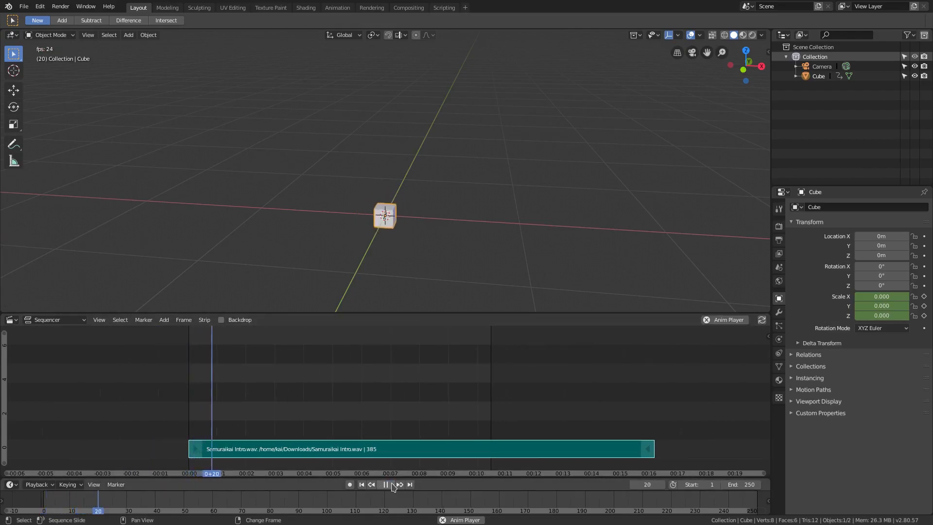
pyautogui.click(385, 484)
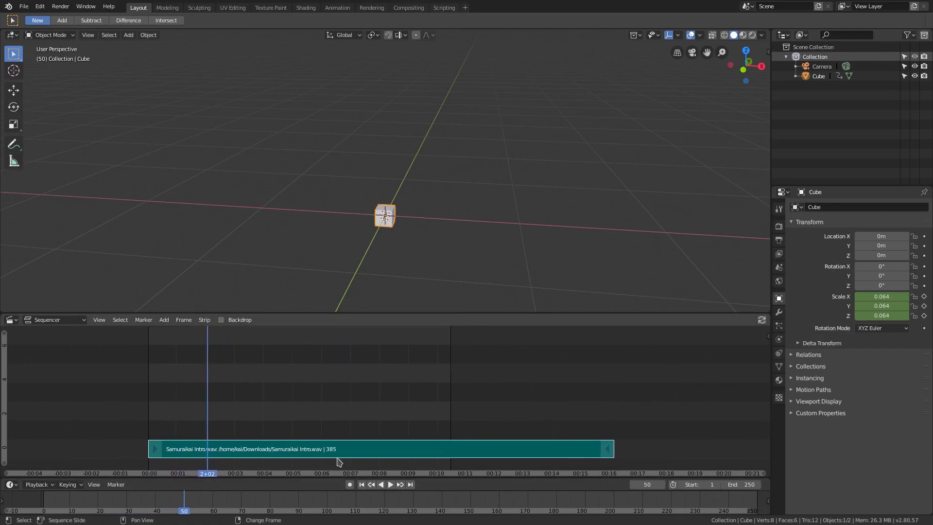
pyautogui.moveTo(341, 455)
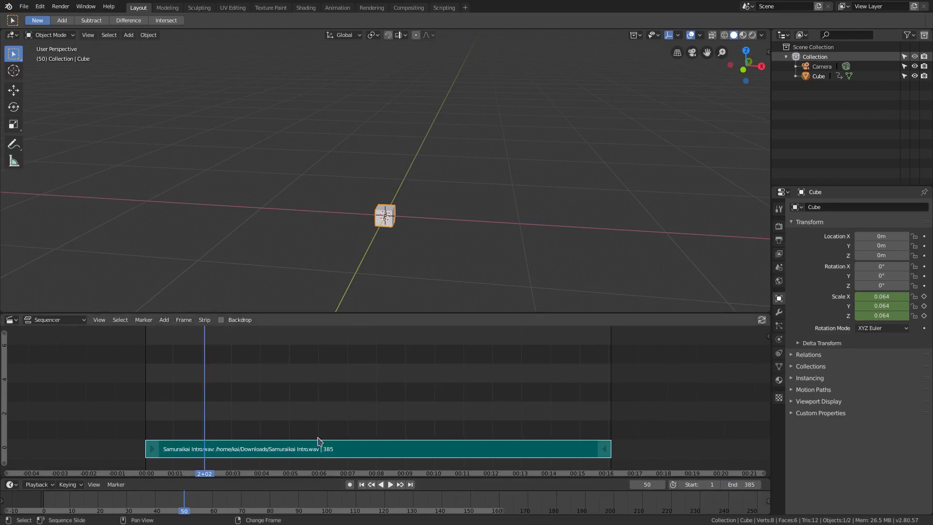
# Step: Switch the sequencer back to the Graph Editor and move the camera closer to the cube
pyautogui.click(10, 320)
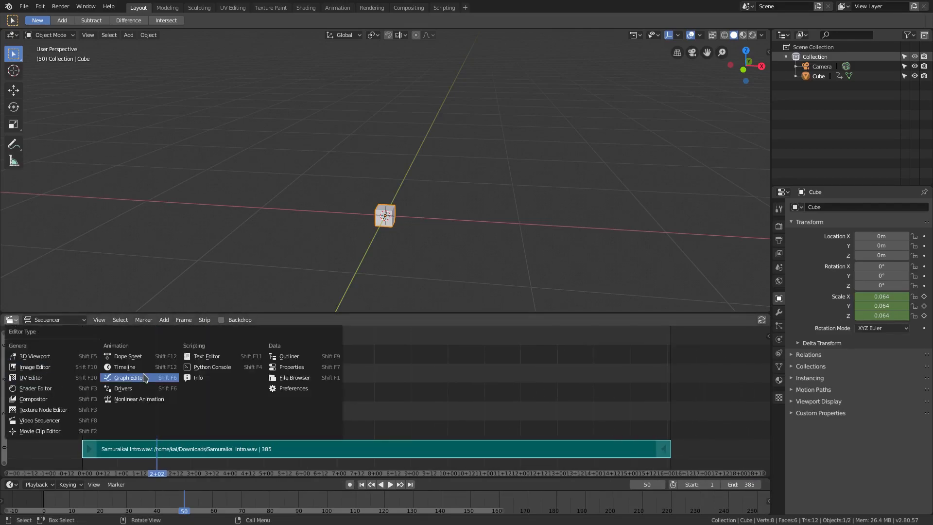
pyautogui.click(128, 376)
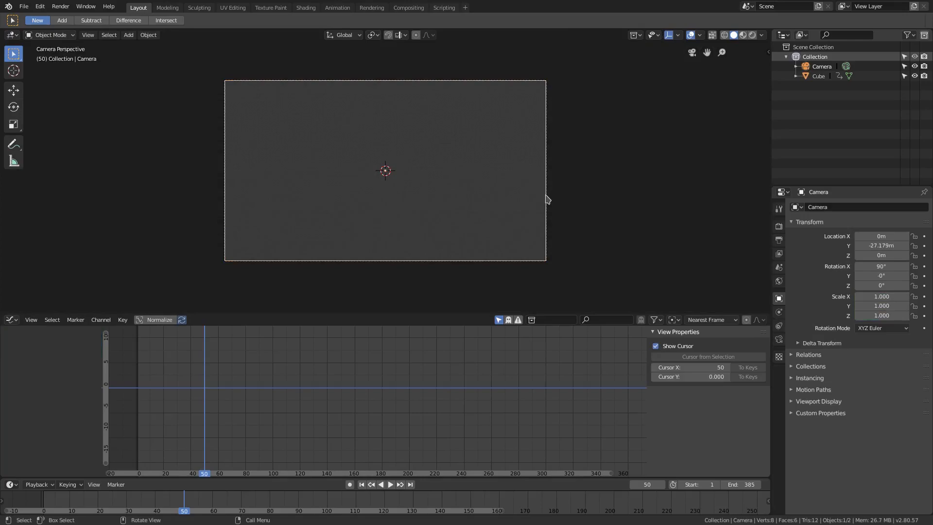
pyautogui.press('g')
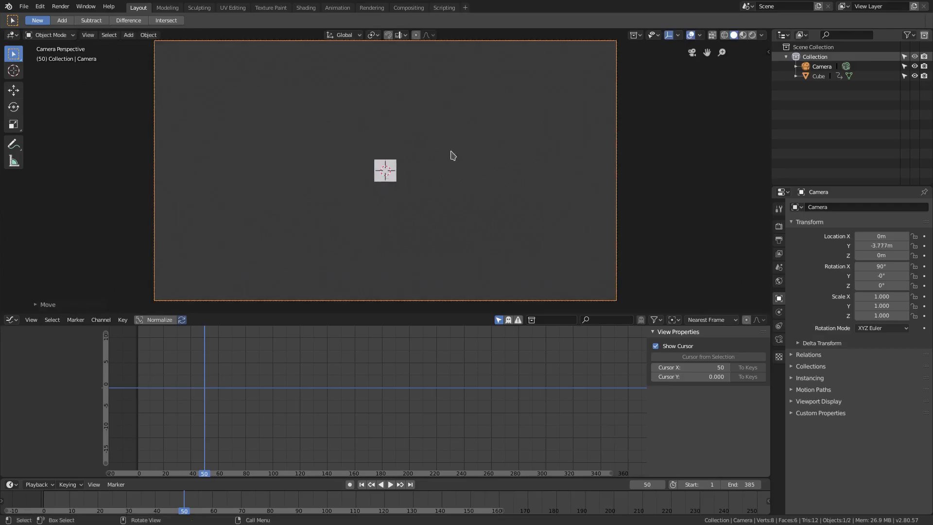
# Step: Hide the 3D Cursor in the viewport overlays
pyautogui.click(700, 35)
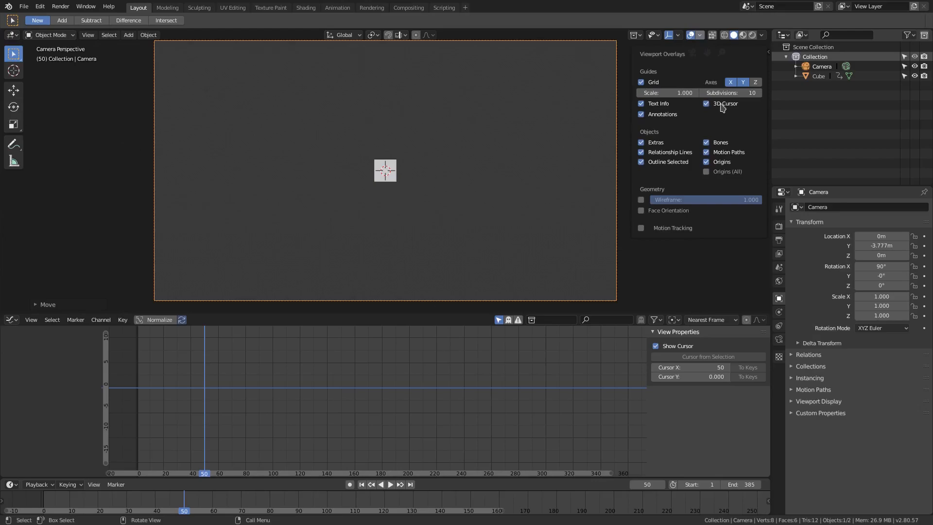
pyautogui.click(706, 104)
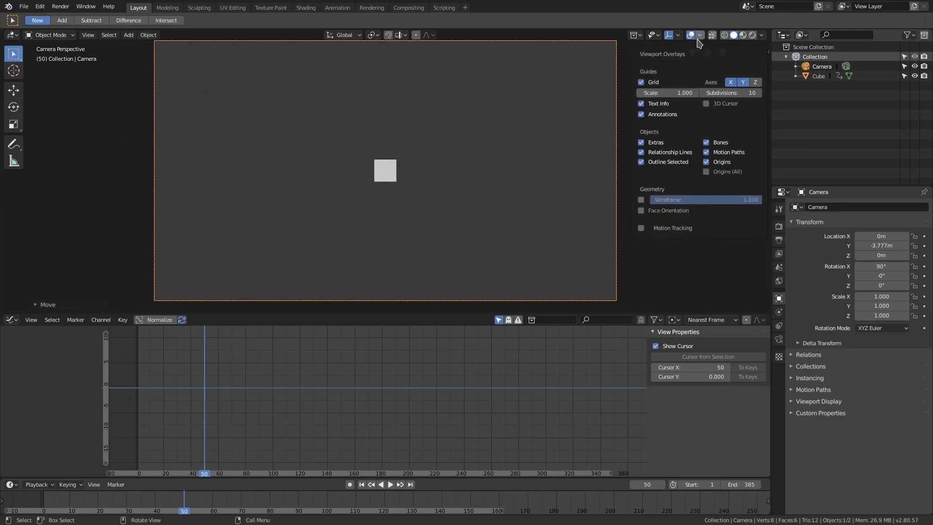
pyautogui.click(698, 35)
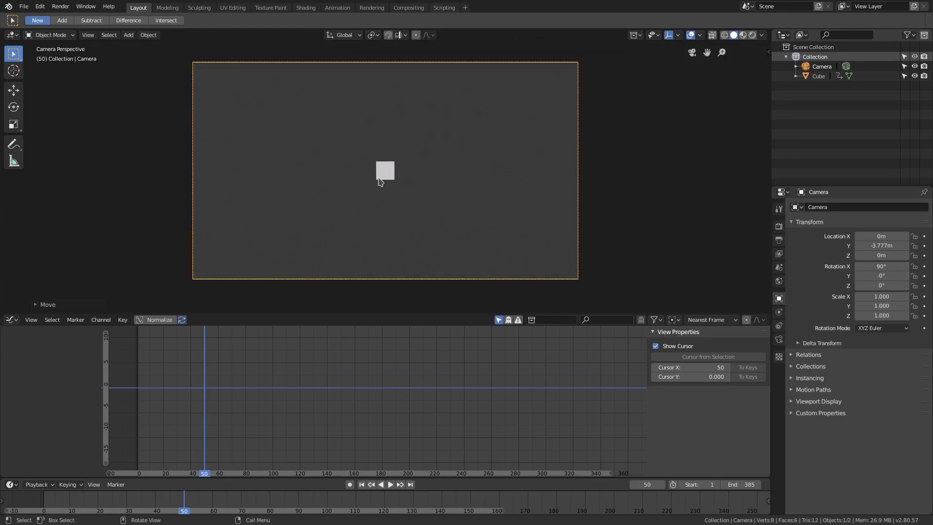
# Step: Add a Limits modifier to the cube's scale curve and play to check the effect
pyautogui.click(384, 171)
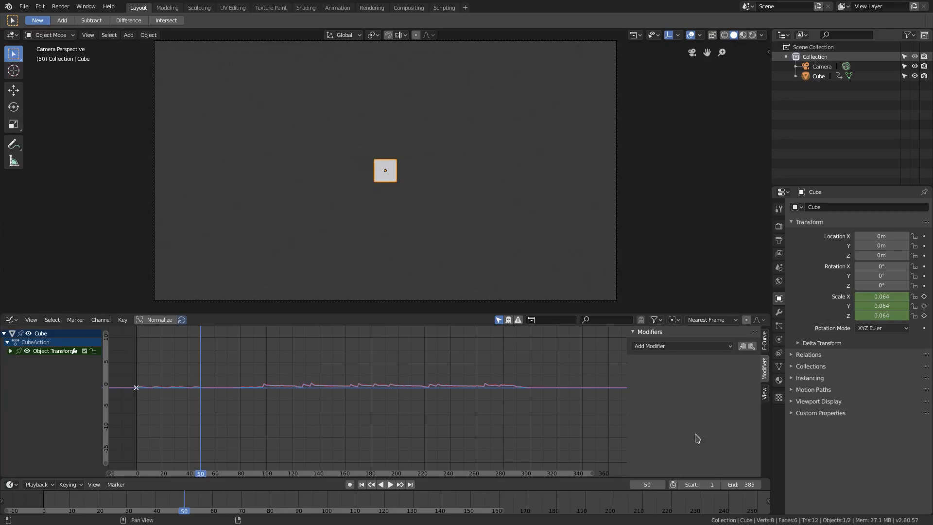
pyautogui.click(680, 346)
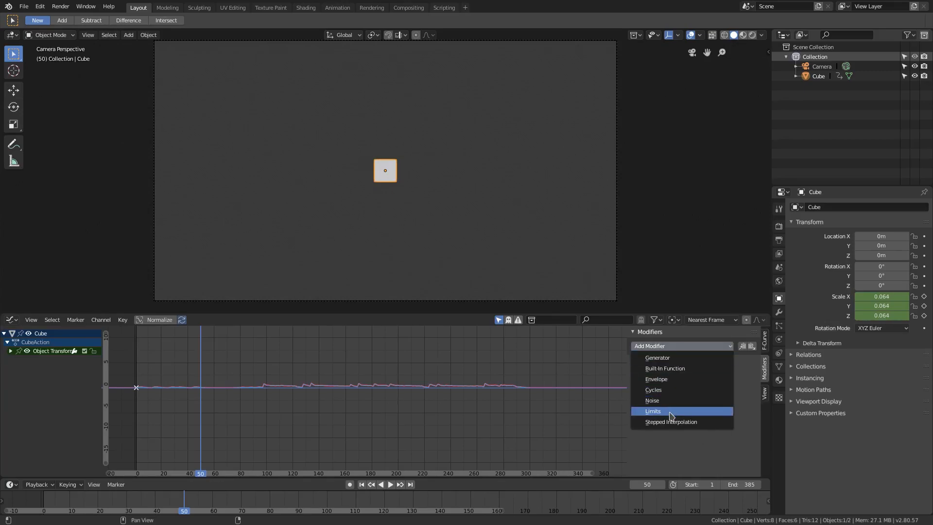
pyautogui.click(652, 410)
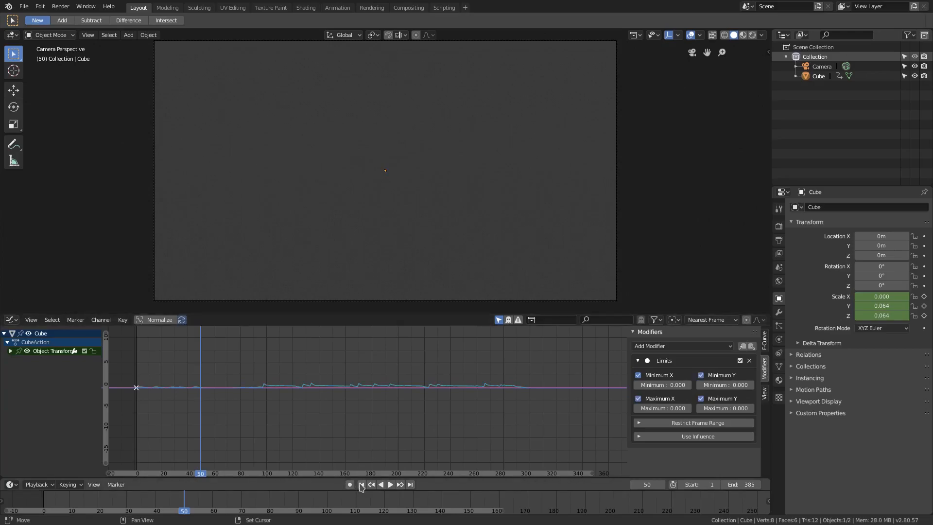
pyautogui.click(389, 483)
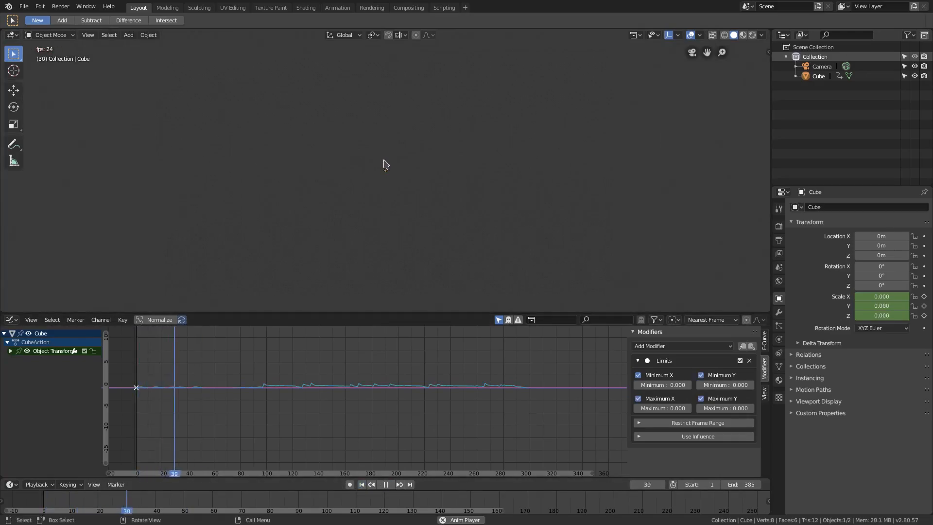
pyautogui.click(385, 484)
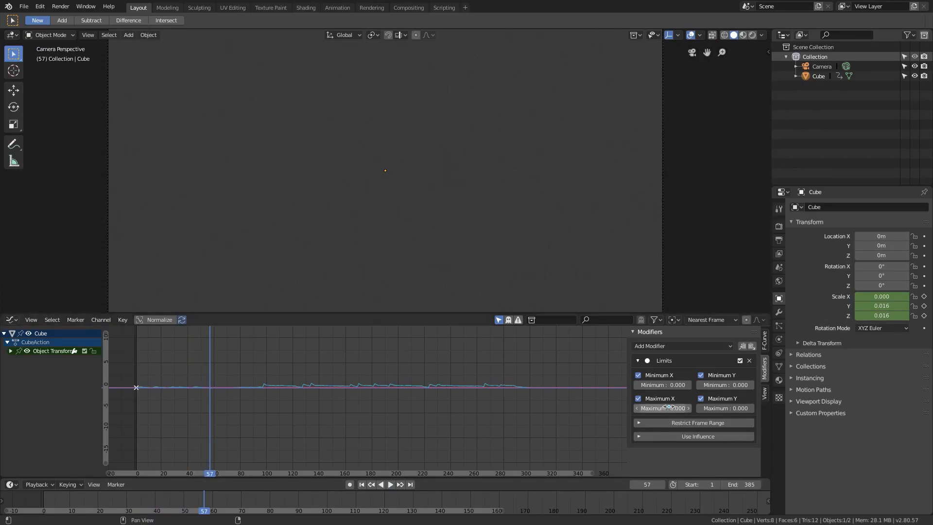
# Step: Set the Limits maximum value to 0.1 and rewind to frame 1
pyautogui.click(661, 407)
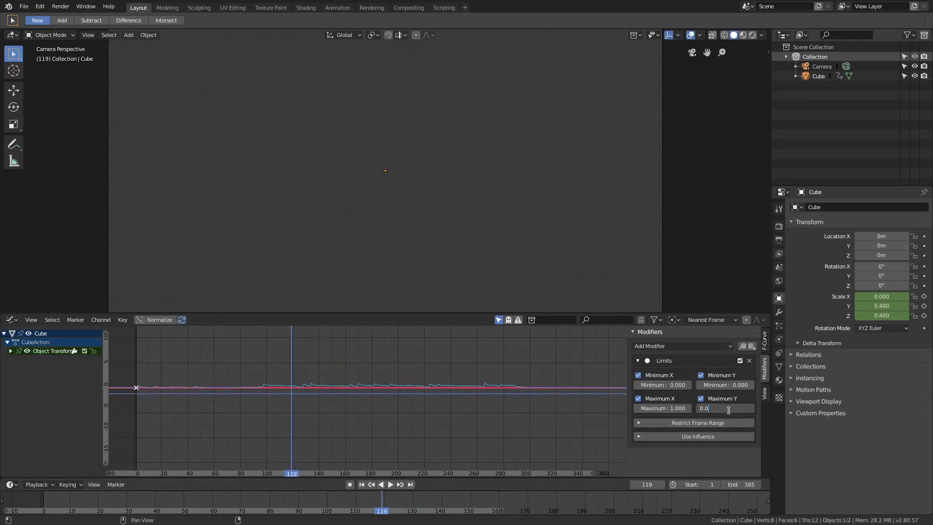
pyautogui.write('0.100')
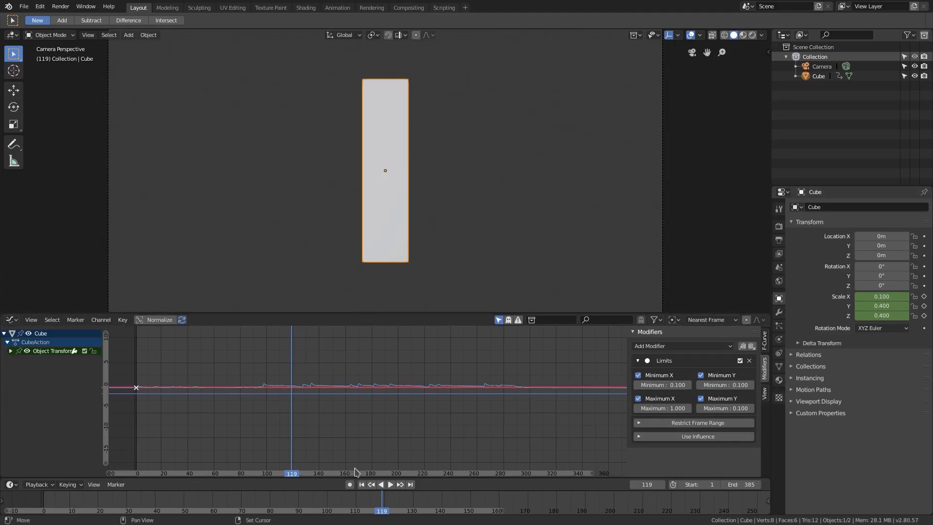
pyautogui.click(389, 484)
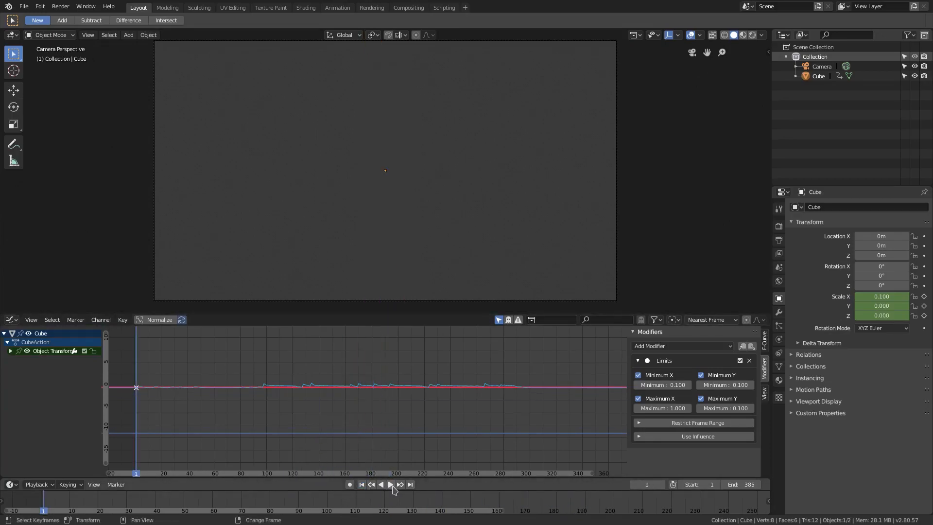
pyautogui.moveTo(391, 484)
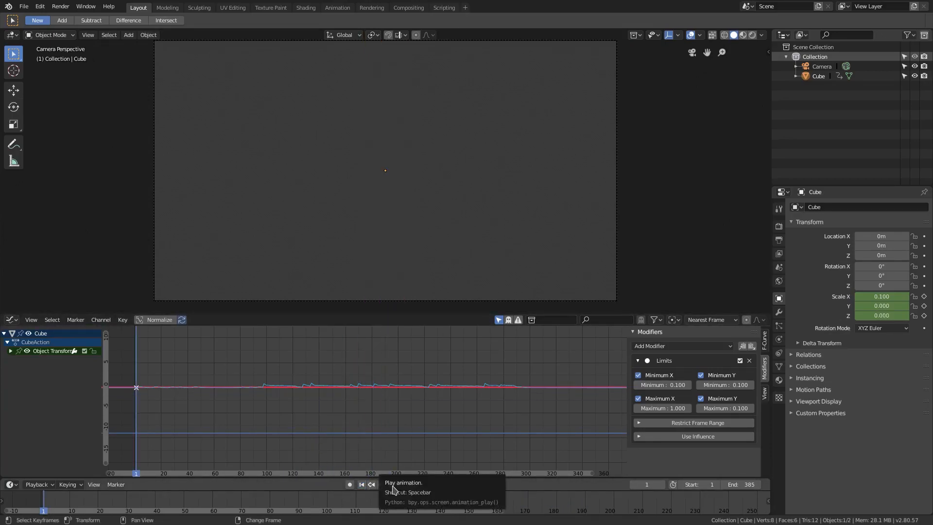
pyautogui.click(385, 483)
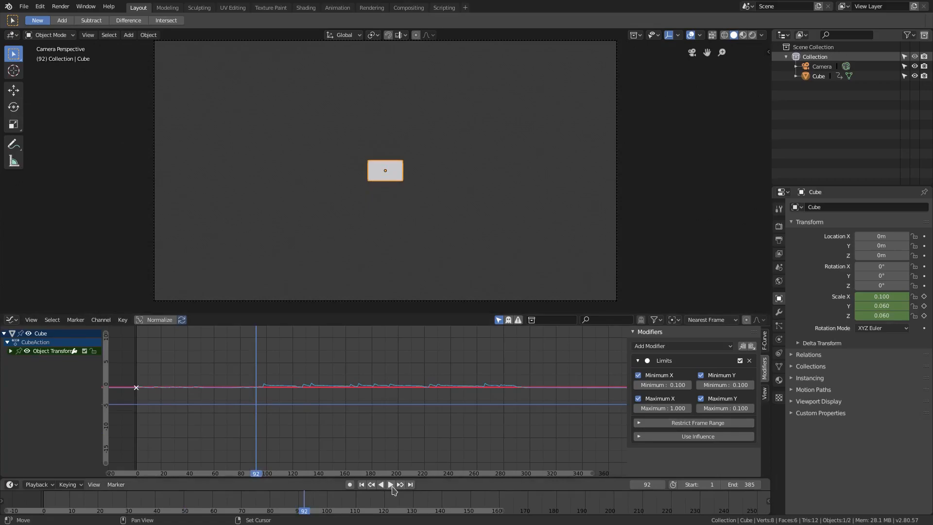
pyautogui.click(380, 484)
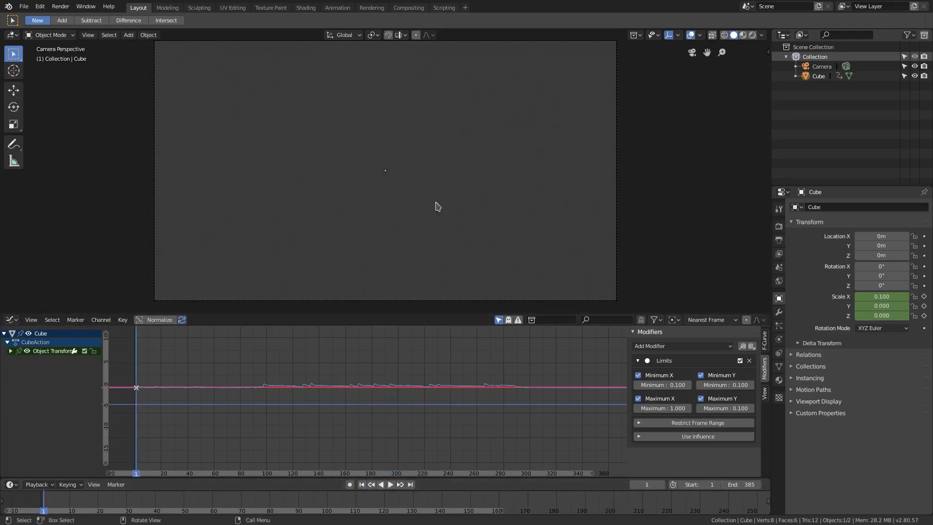
pyautogui.click(297, 473)
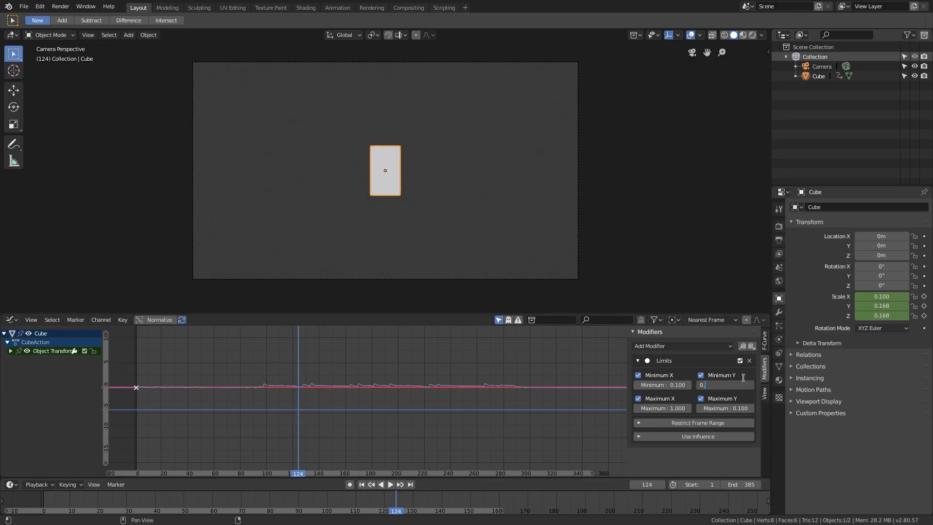
pyautogui.write('0.0')
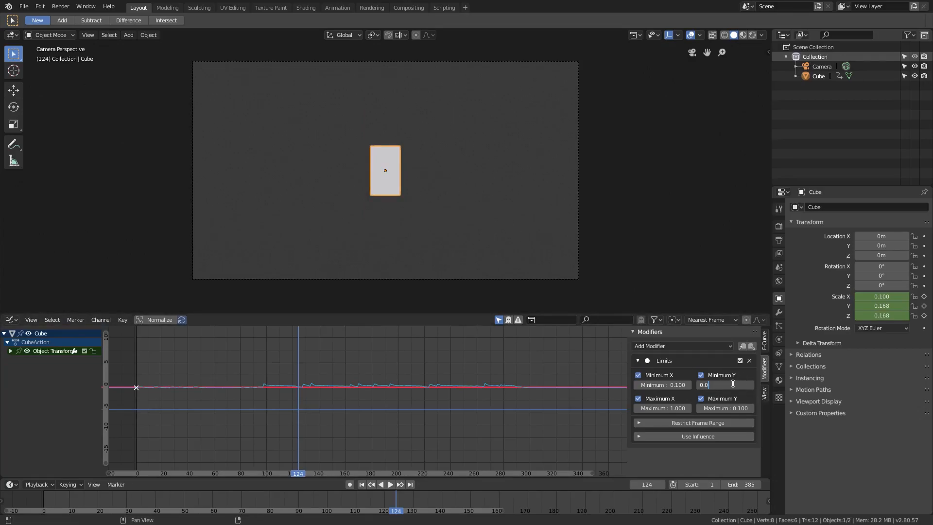
pyautogui.write('0.050')
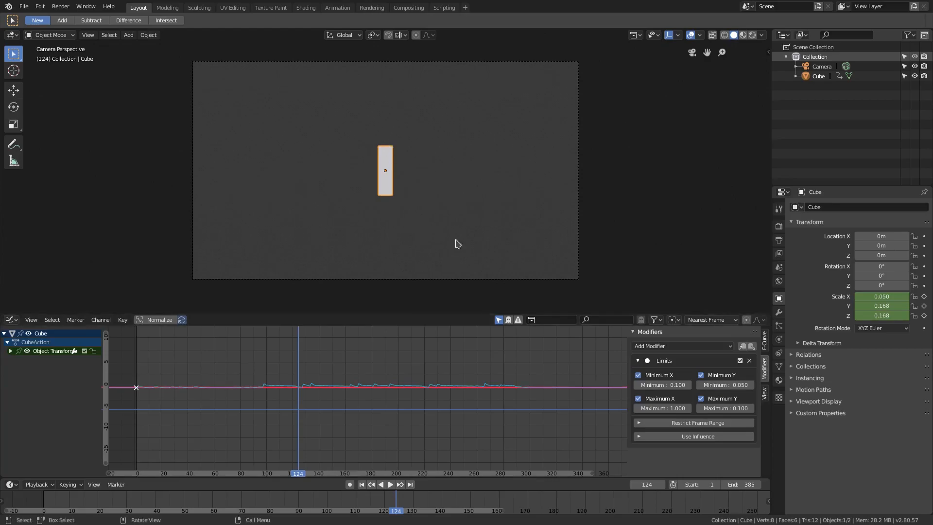
pyautogui.click(724, 384)
pyautogui.write('1')
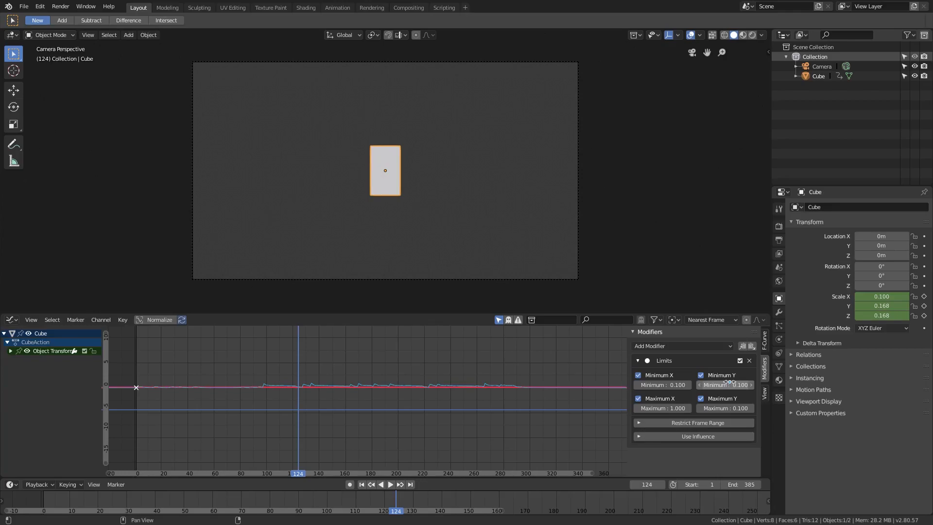
pyautogui.moveTo(410, 195)
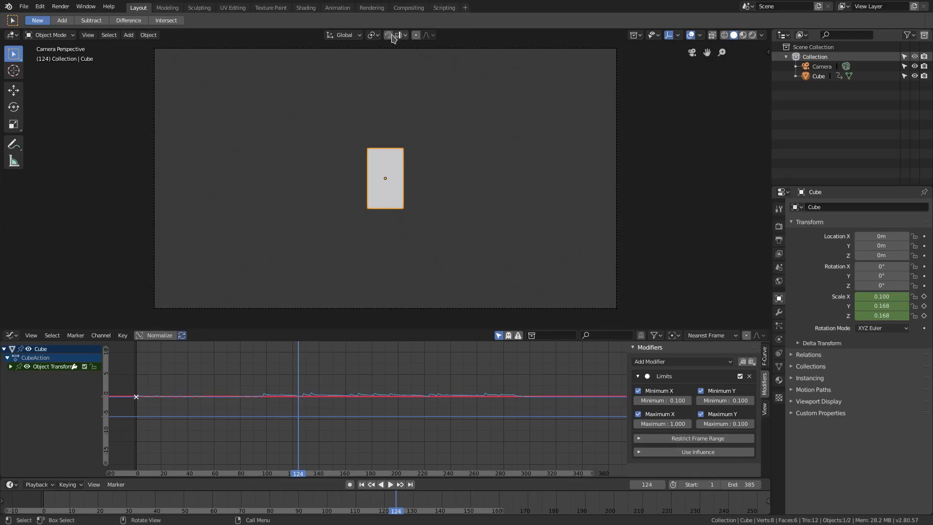
pyautogui.moveTo(392, 35)
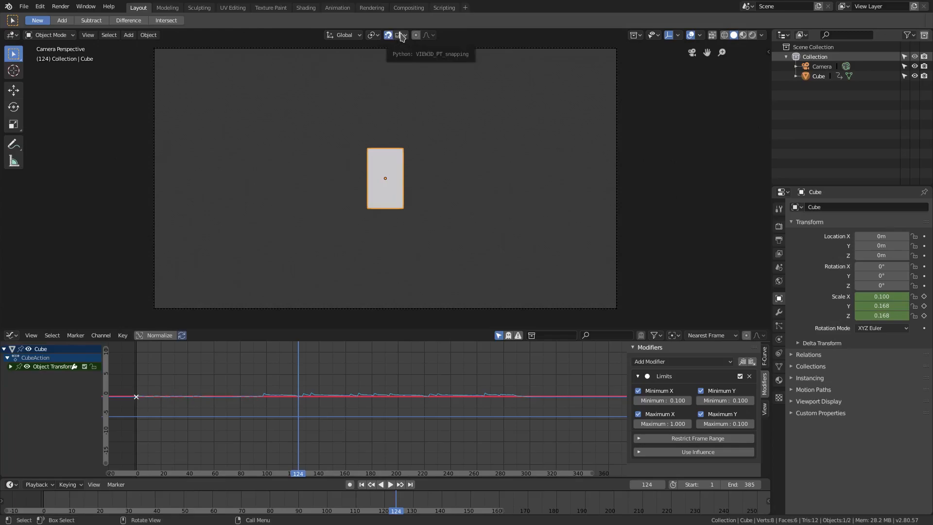
# Step: Set viewport snapping to Increment mode
pyautogui.click(396, 35)
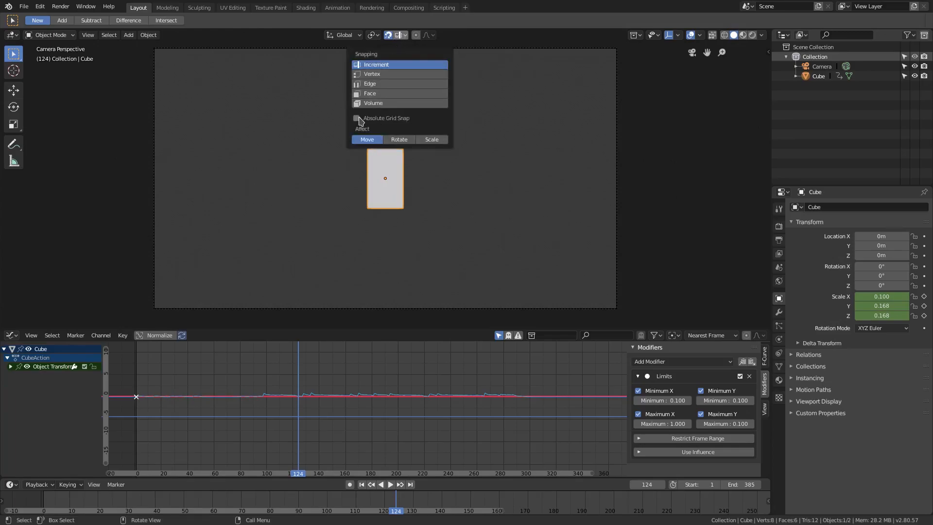
pyautogui.click(449, 194)
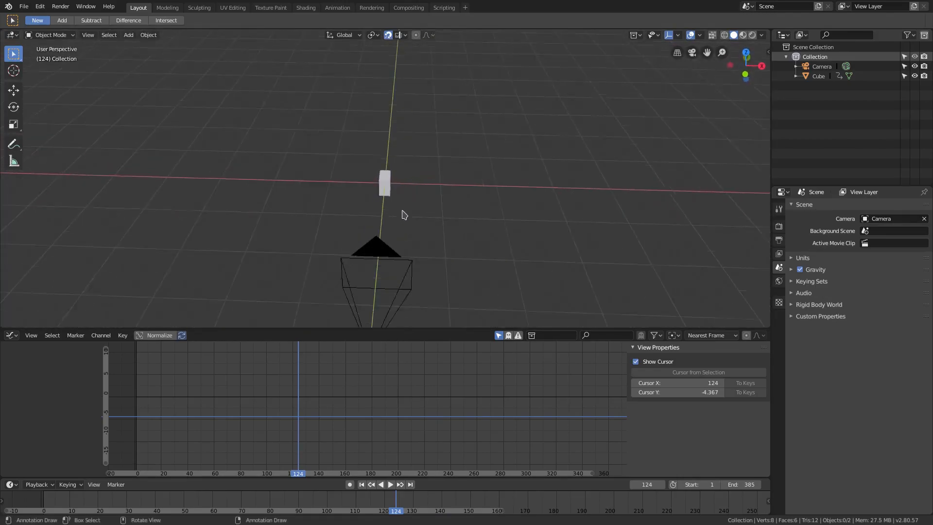
# Step: Select the cube and toggle the snapping magnet in the viewport header
pyautogui.click(384, 184)
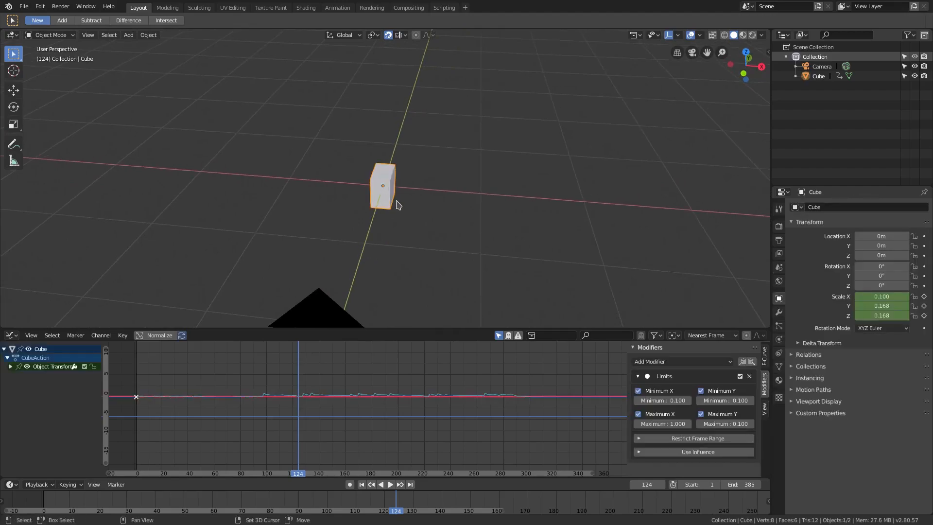
pyautogui.click(399, 35)
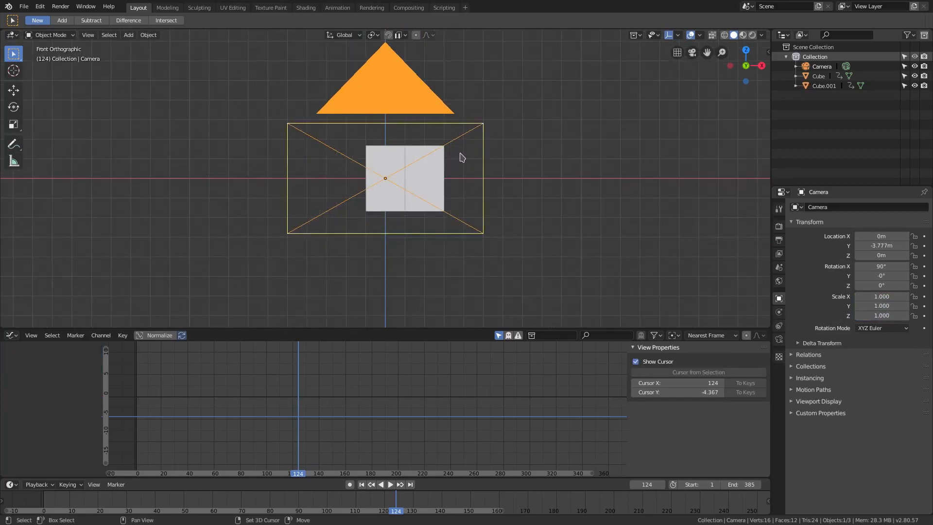
# Step: Enter camera view and set the camera lens type to Orthographic
pyautogui.press('KP_0')
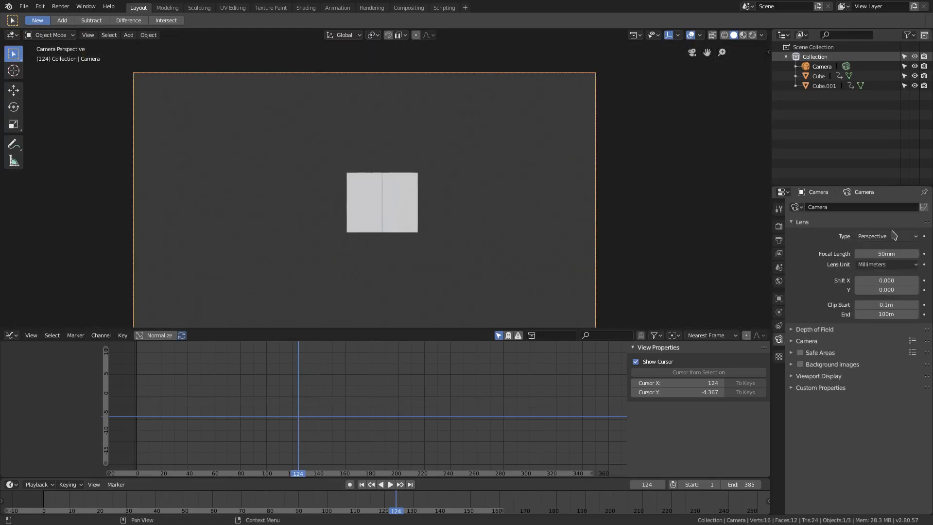
pyautogui.click(885, 235)
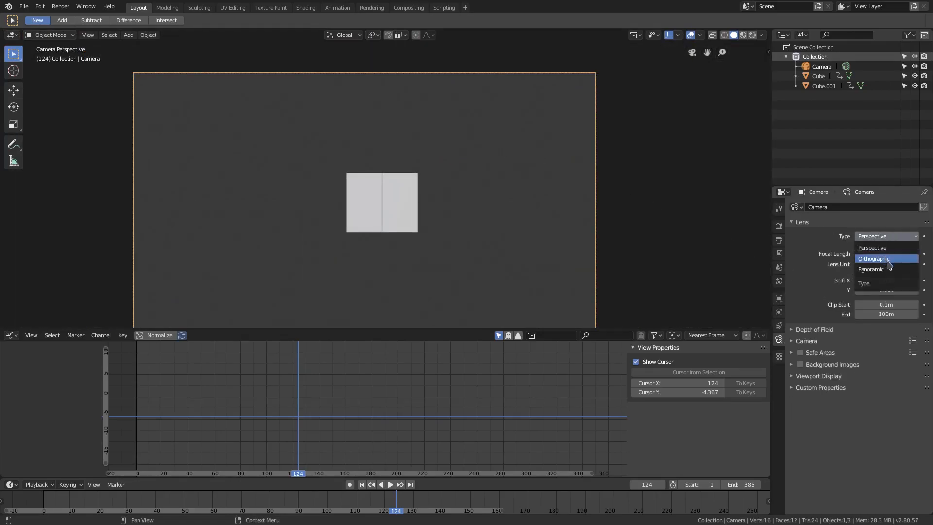
pyautogui.click(872, 259)
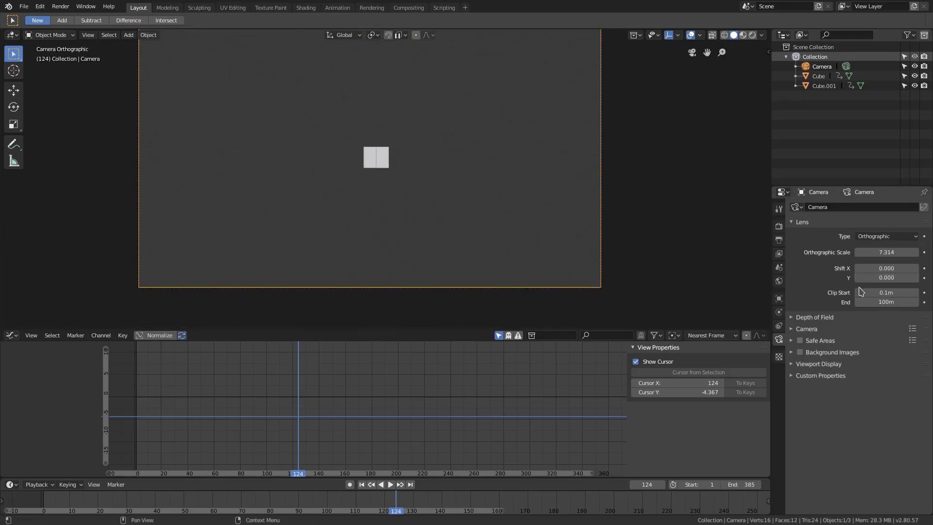
# Step: Rewind and play the animation, inspecting the first bar's curve before reselecting the camera
pyautogui.click(361, 484)
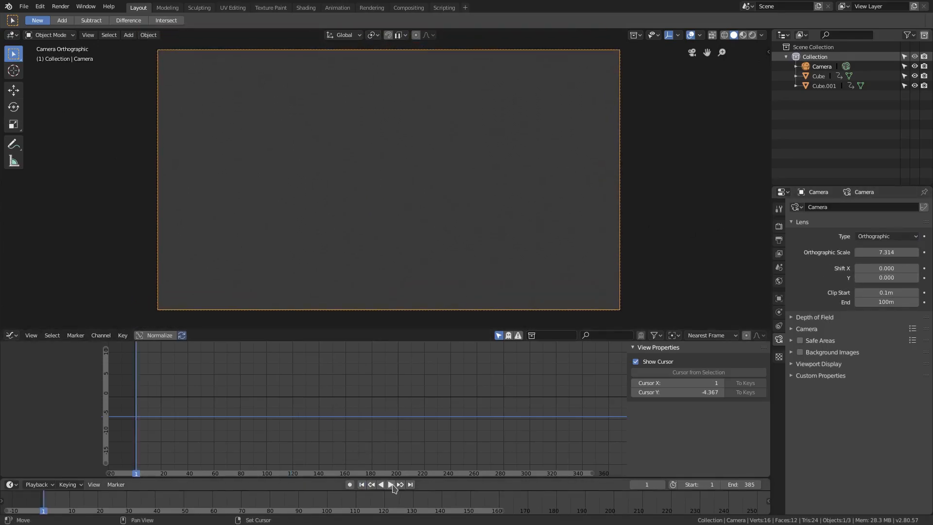
pyautogui.click(385, 484)
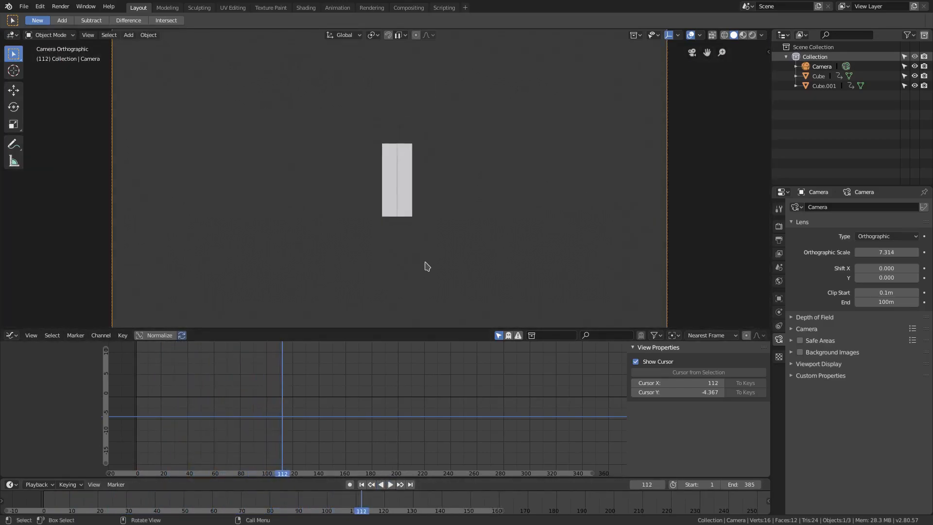
pyautogui.click(386, 172)
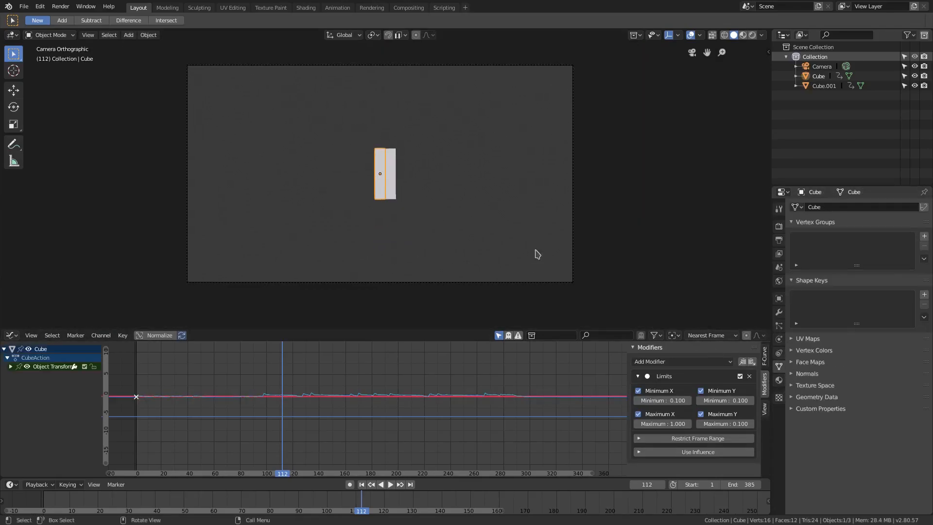
pyautogui.click(821, 66)
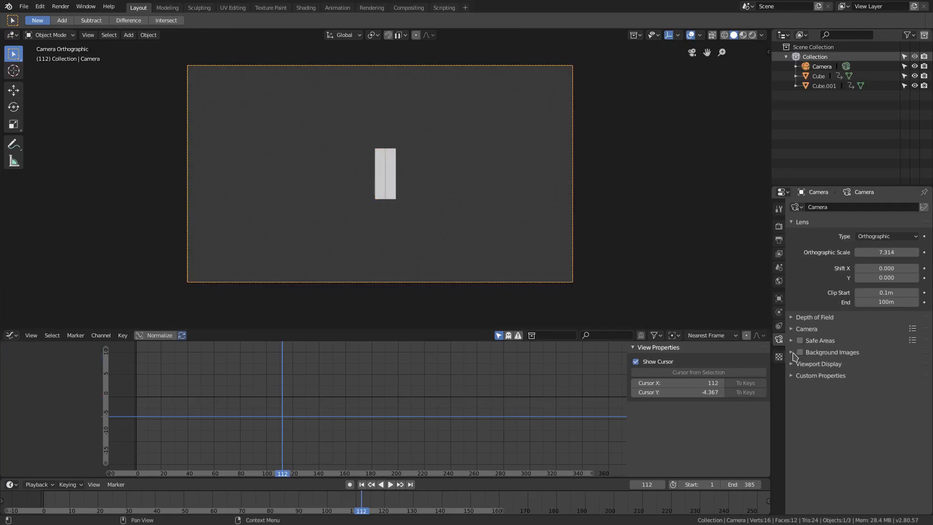
# Step: Toggle the camera's Viewport Display and Custom Properties panels, then select Cube.001 to show its curve
pyautogui.click(818, 363)
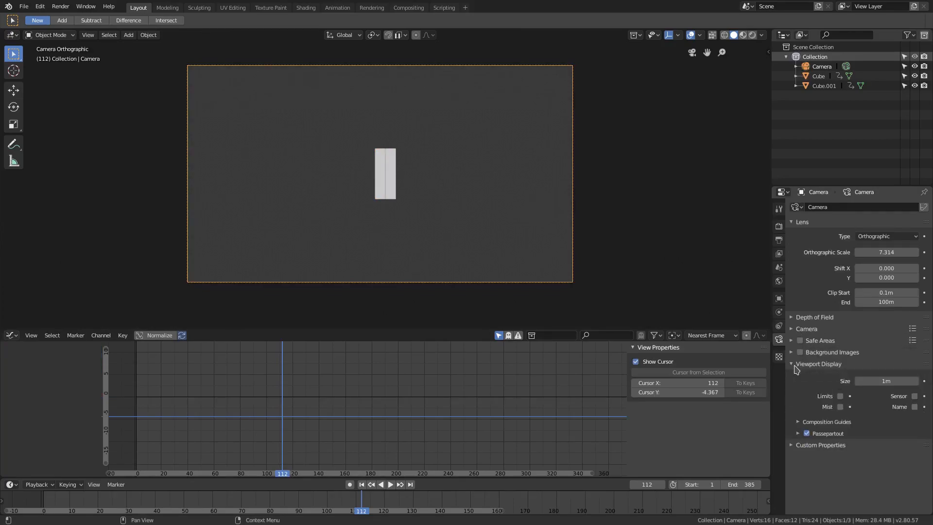
pyautogui.click(818, 363)
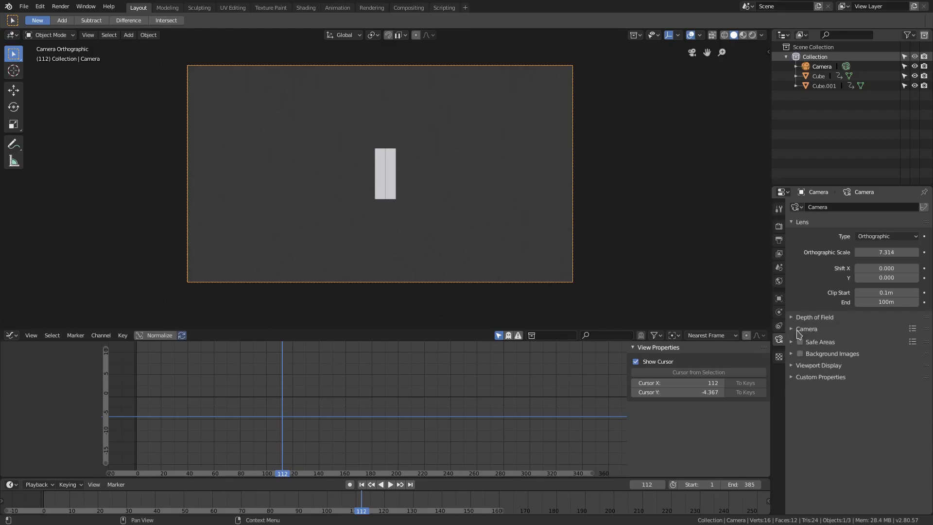
pyautogui.click(819, 375)
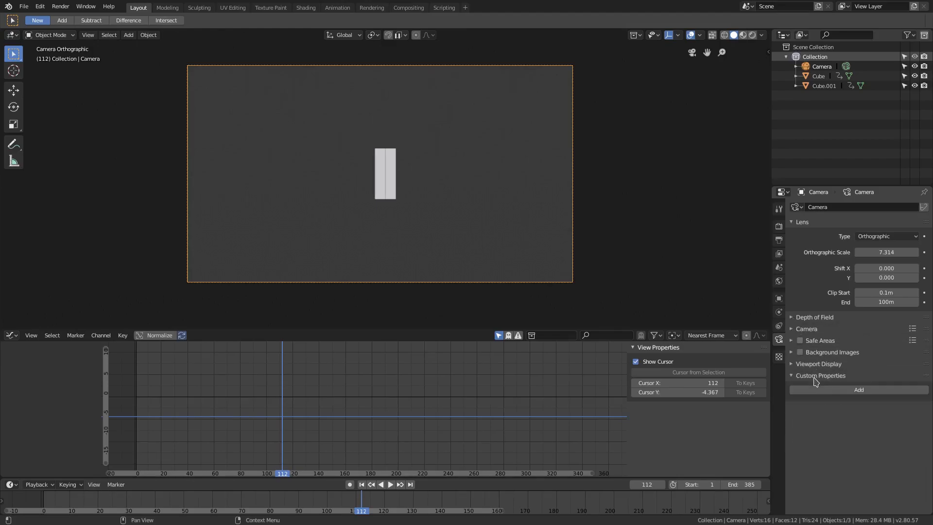
pyautogui.click(820, 364)
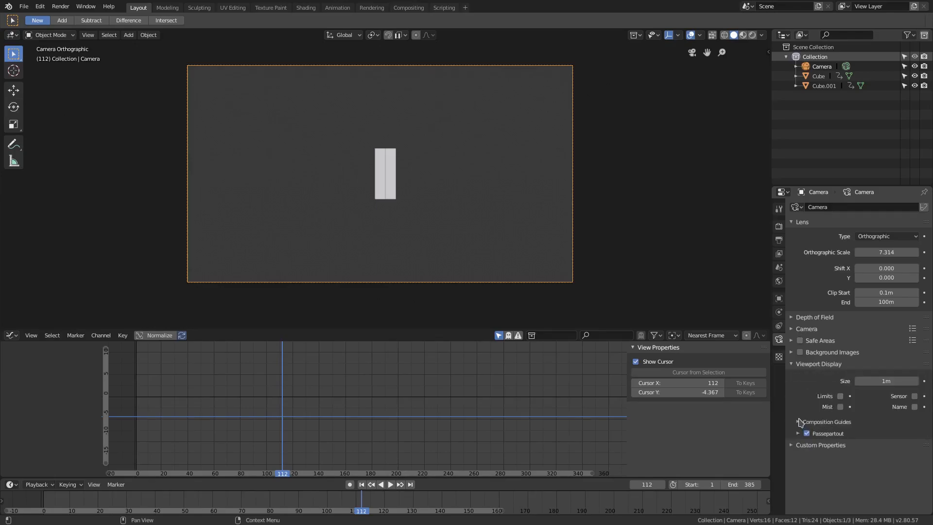
pyautogui.click(793, 421)
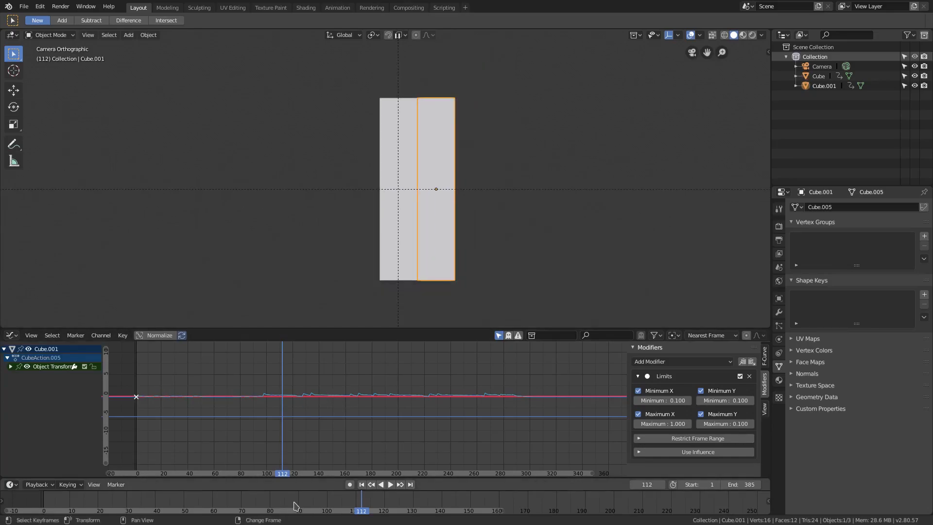
# Step: Replay the animation from frame 1 twice to check the bar scaling, then reach the Key menu
pyautogui.click(390, 484)
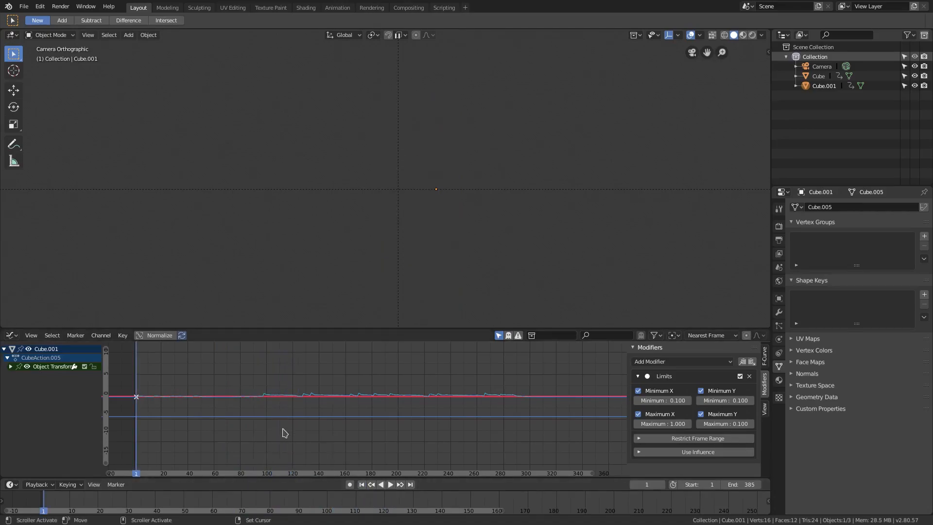
pyautogui.click(389, 484)
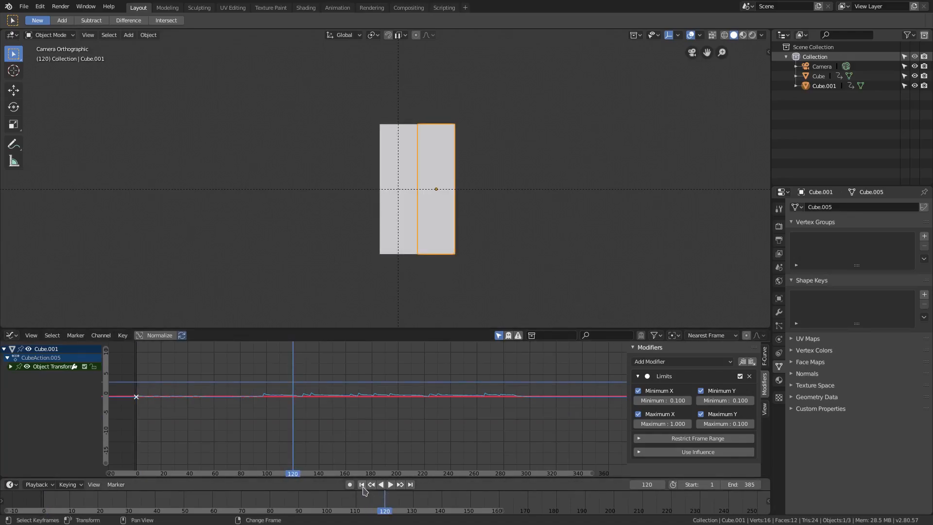
pyautogui.click(360, 483)
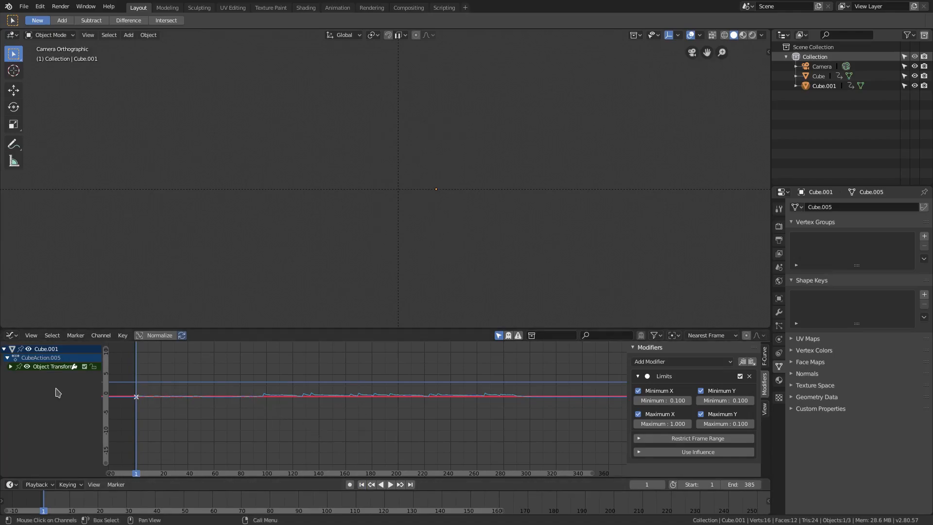
pyautogui.moveTo(122, 335)
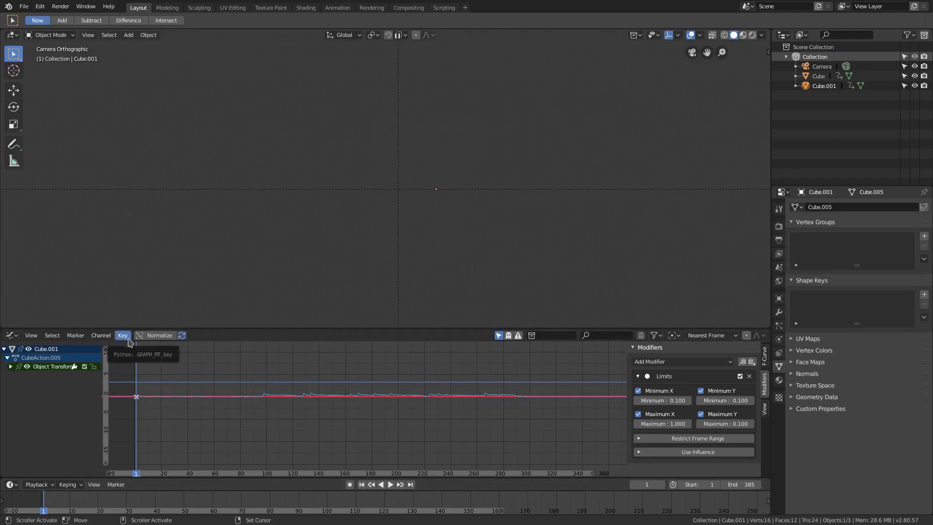
pyautogui.click(370, 484)
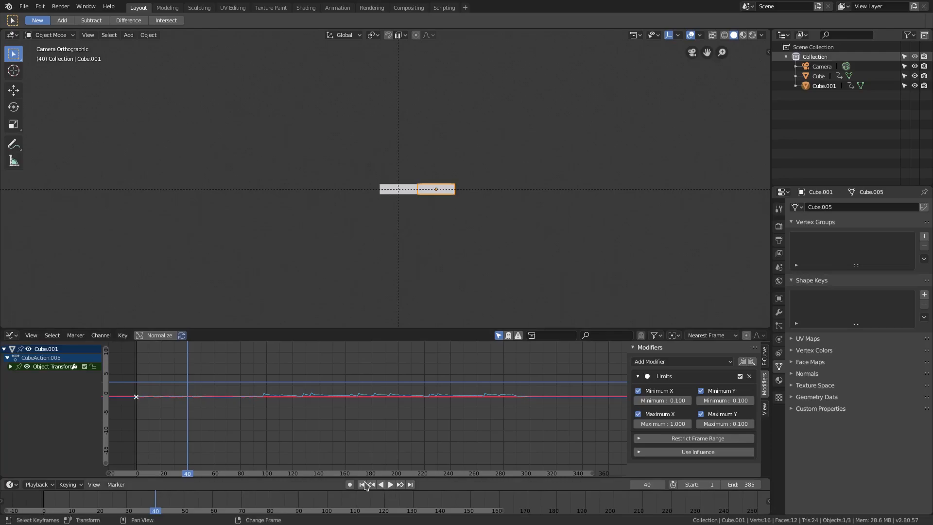
pyautogui.click(100, 335)
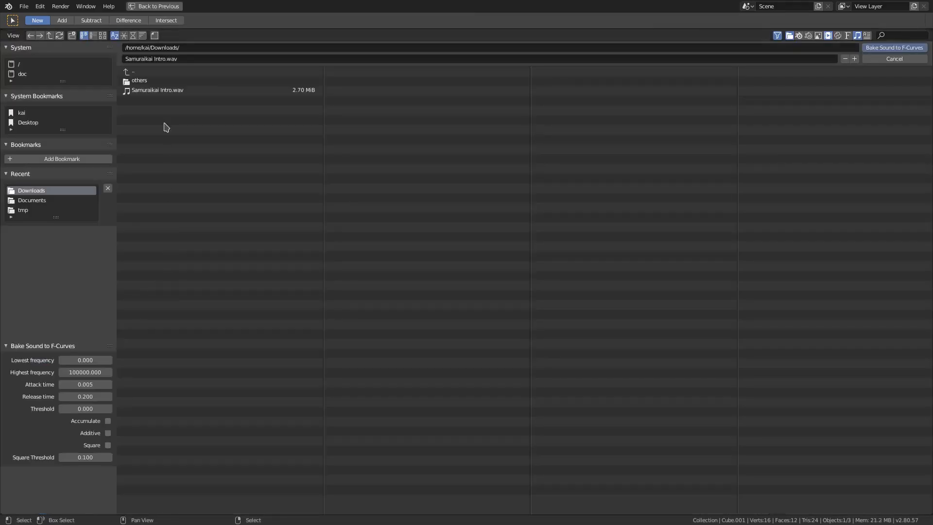
# Step: Bake Samuraikai Intro.wav into the second bar's scale curve with a 0.1 threshold
pyautogui.click(157, 90)
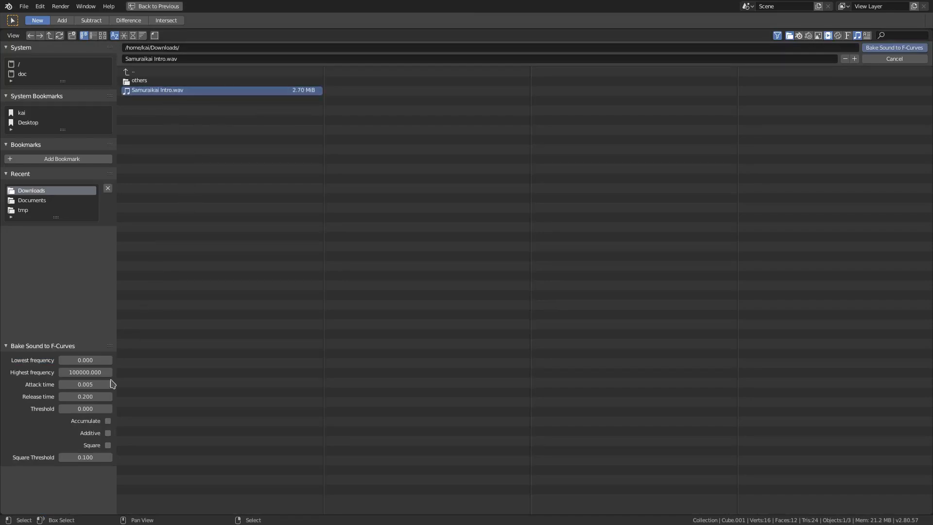
pyautogui.click(84, 408)
pyautogui.write('0.100')
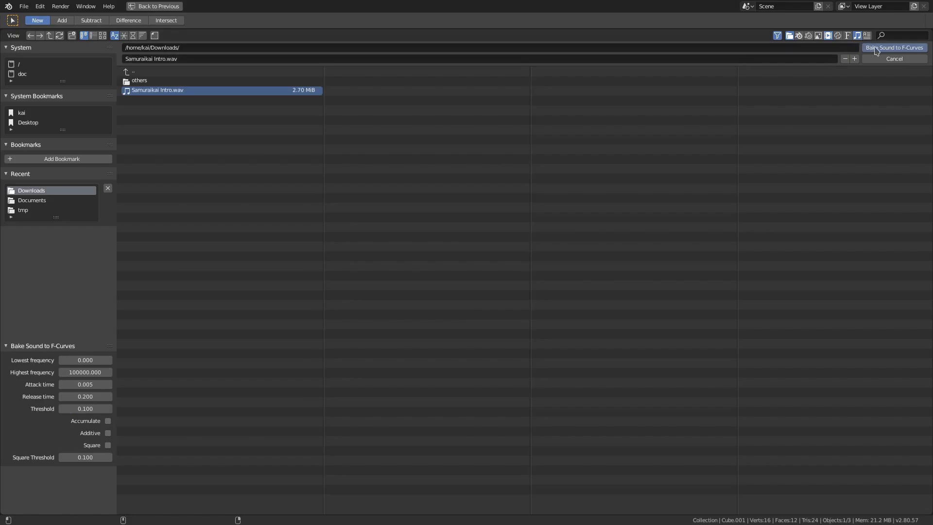
pyautogui.click(893, 47)
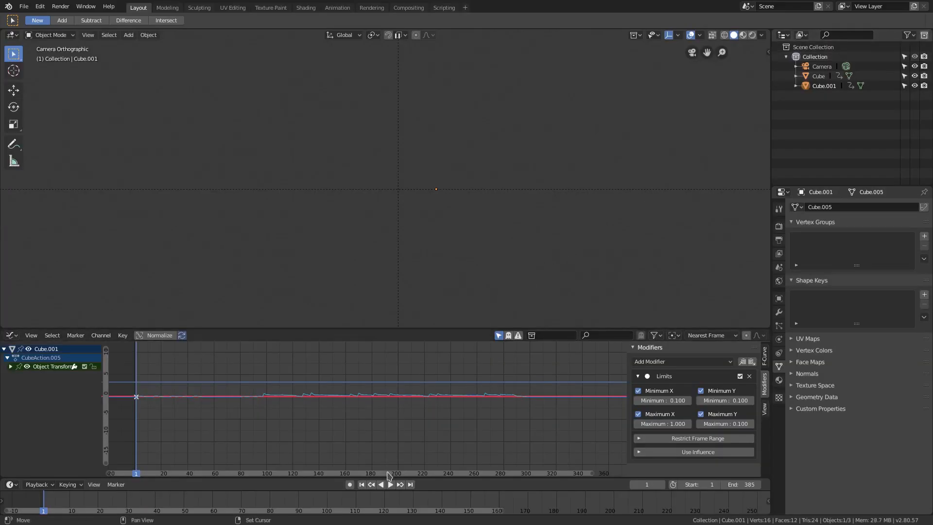
# Step: Play the sound-driven animation, scrub to around frame 128, and pause
pyautogui.click(390, 484)
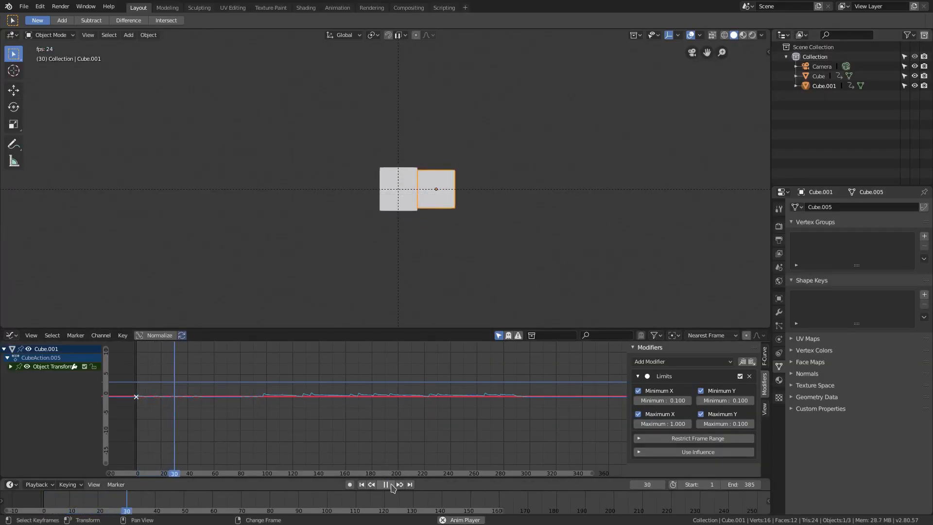
pyautogui.click(384, 483)
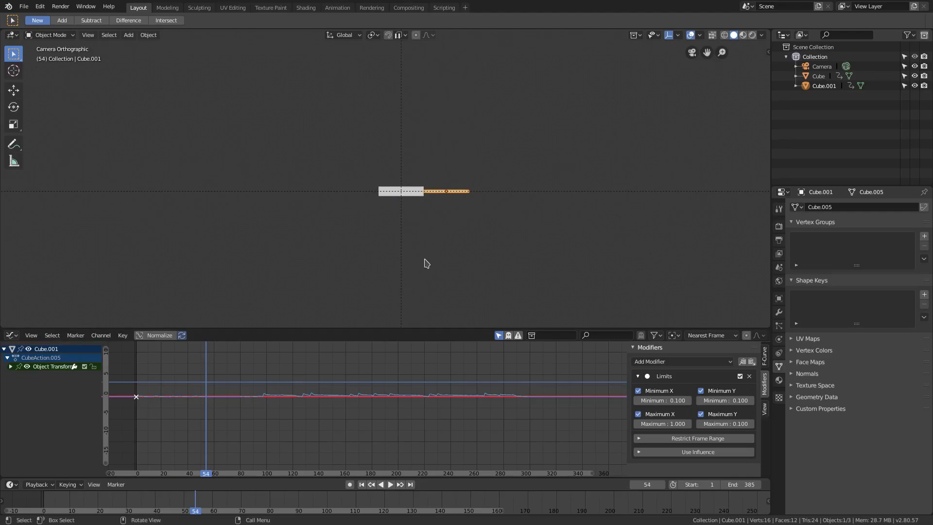
pyautogui.click(390, 484)
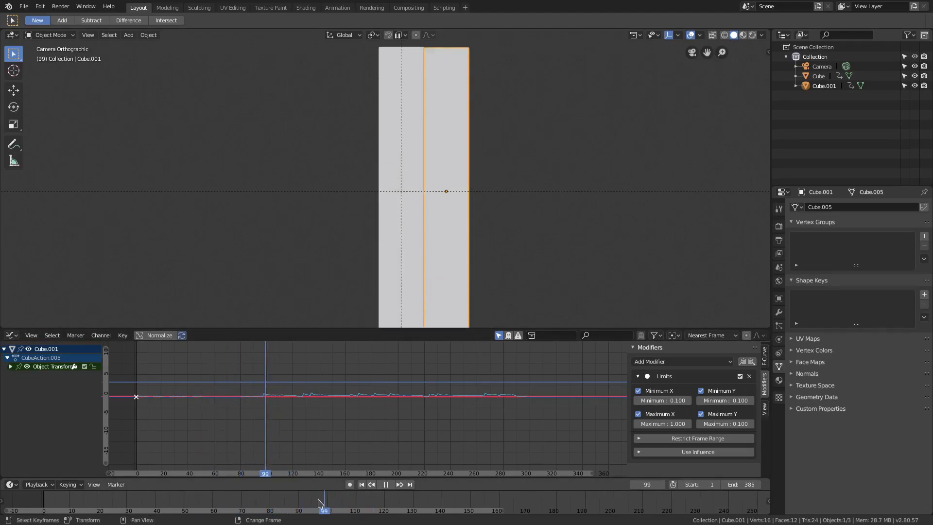
pyautogui.moveTo(323, 510); pyautogui.dragTo(346, 510)
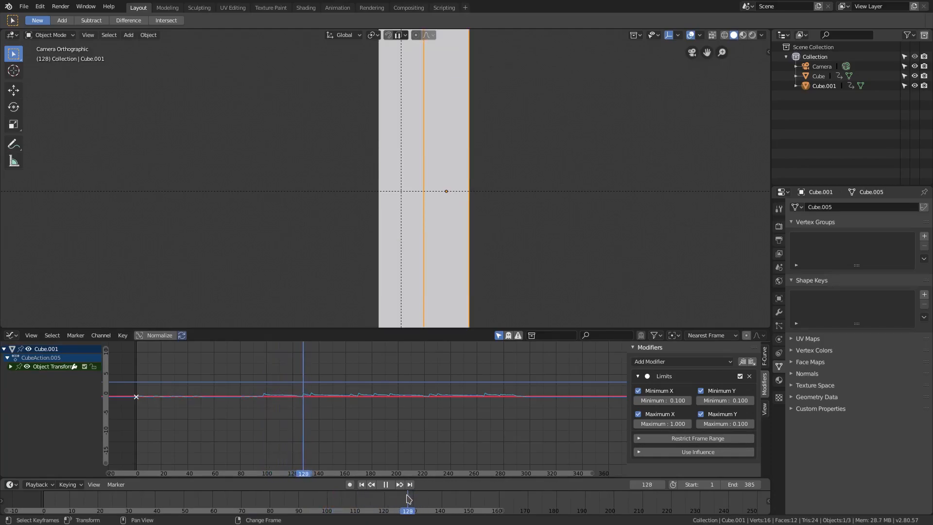
pyautogui.click(380, 484)
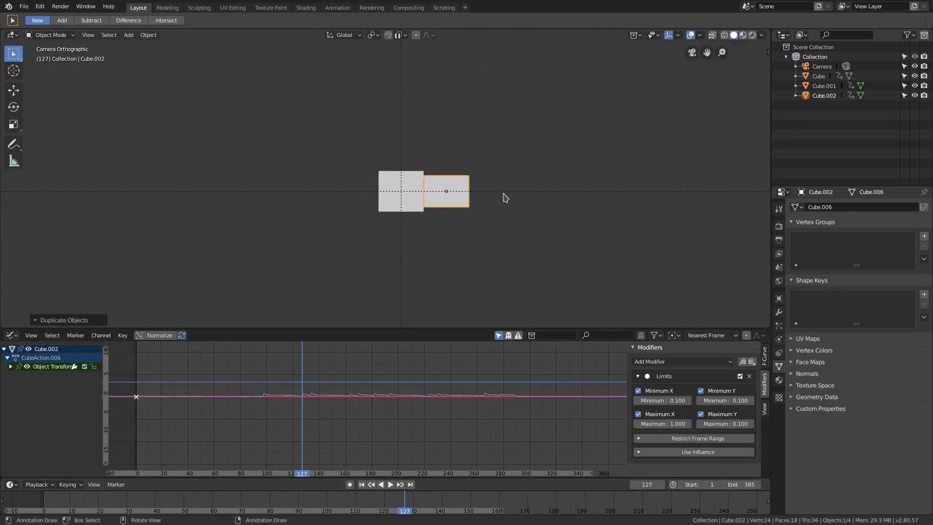
# Step: Move the duplicated bar along X to the right of the row and return to frame 1
pyautogui.press('g')
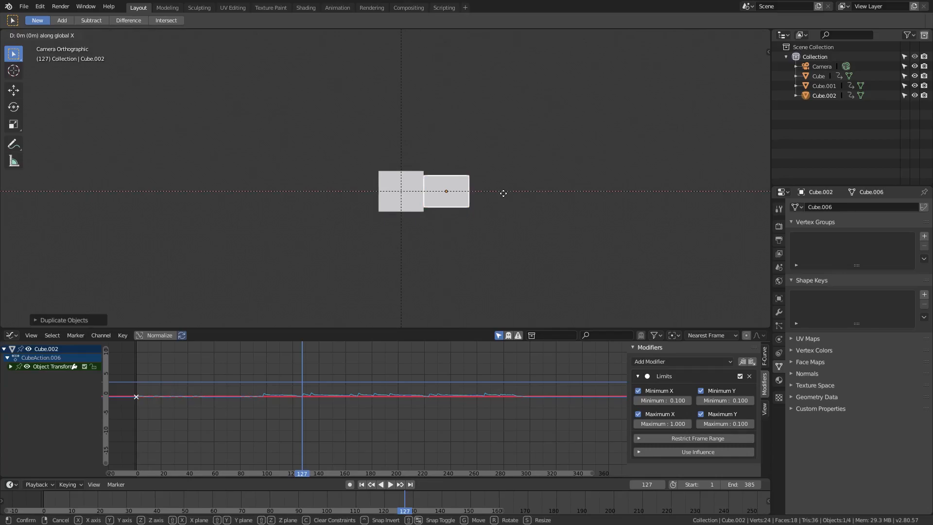
pyautogui.click(503, 193)
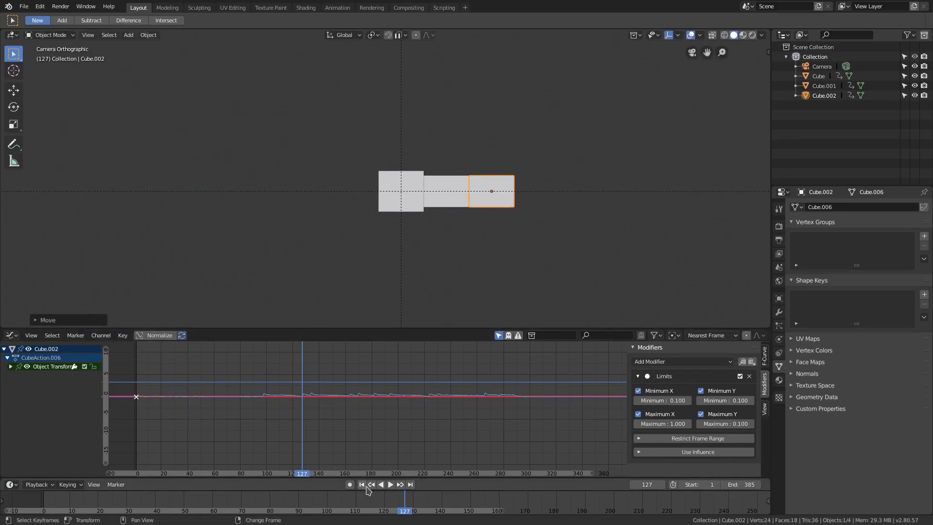
pyautogui.click(123, 335)
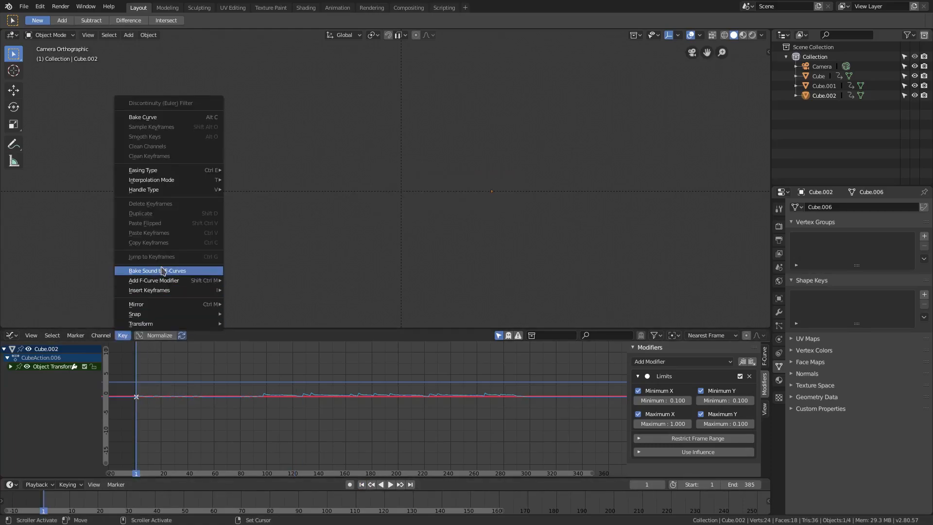
# Step: Bake Samuraikai Intro.wav into the third bar's curves at the adjusted threshold
pyautogui.click(155, 270)
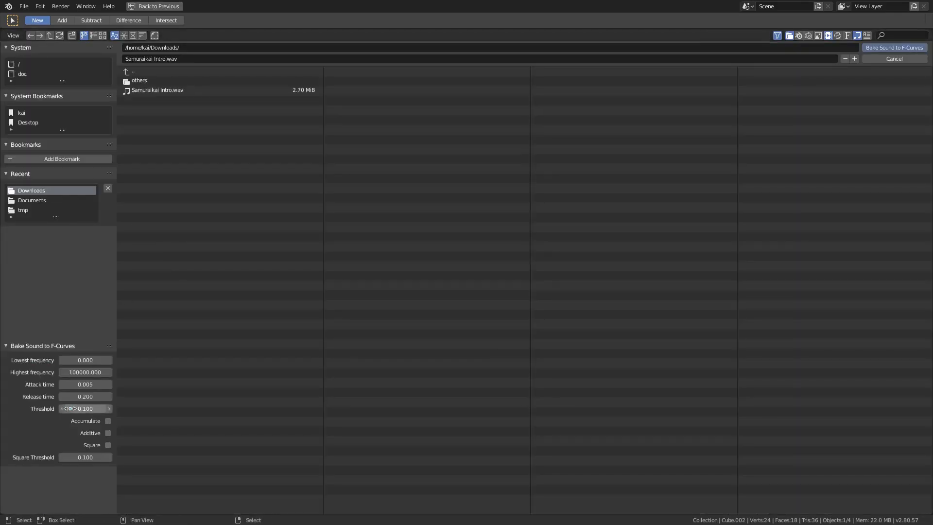
pyautogui.click(85, 408)
pyautogui.write('0.2')
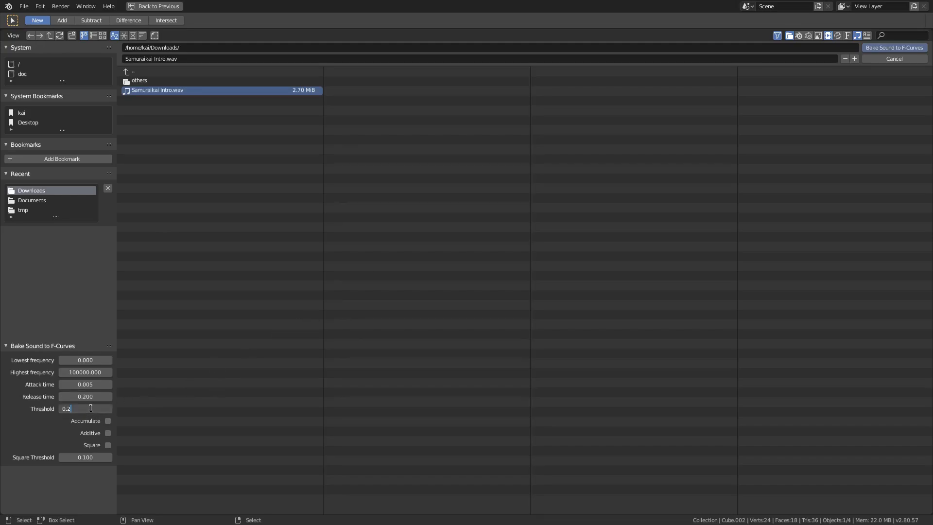
pyautogui.write('0.1')
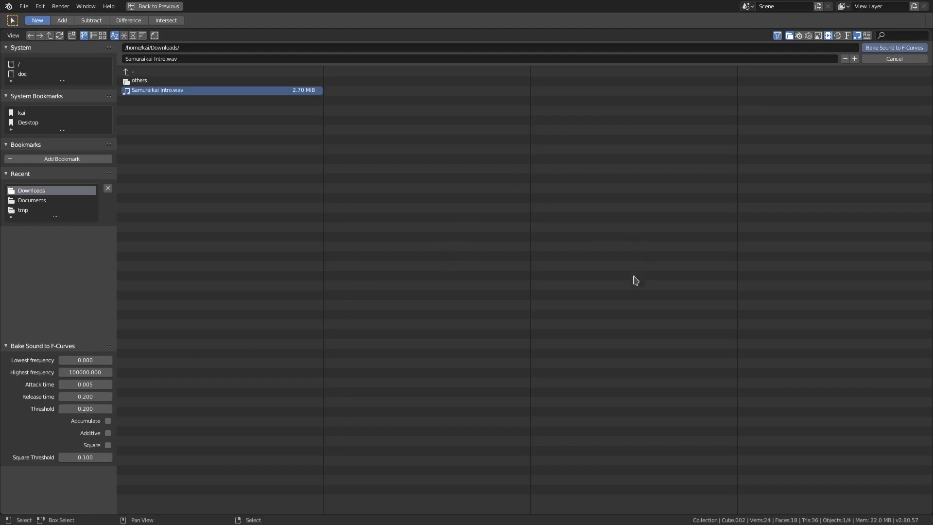
pyautogui.moveTo(894, 47)
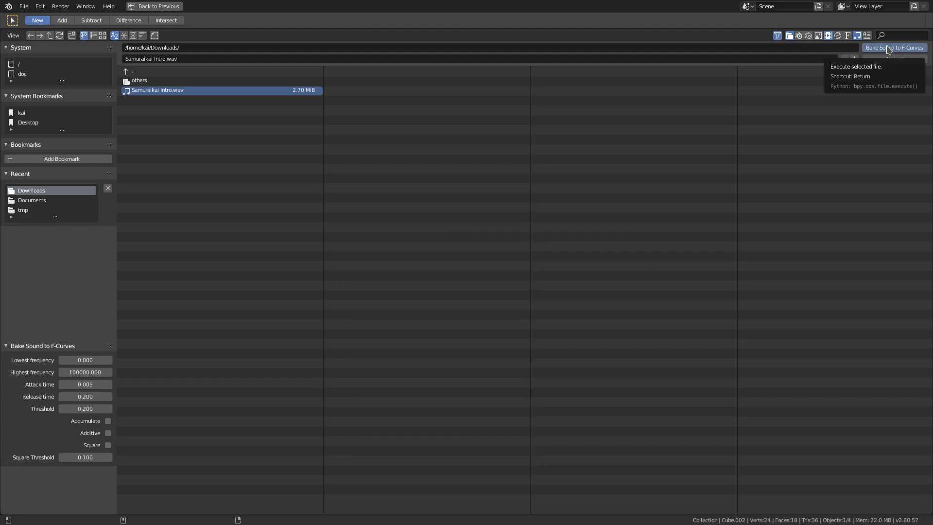
pyautogui.click(893, 48)
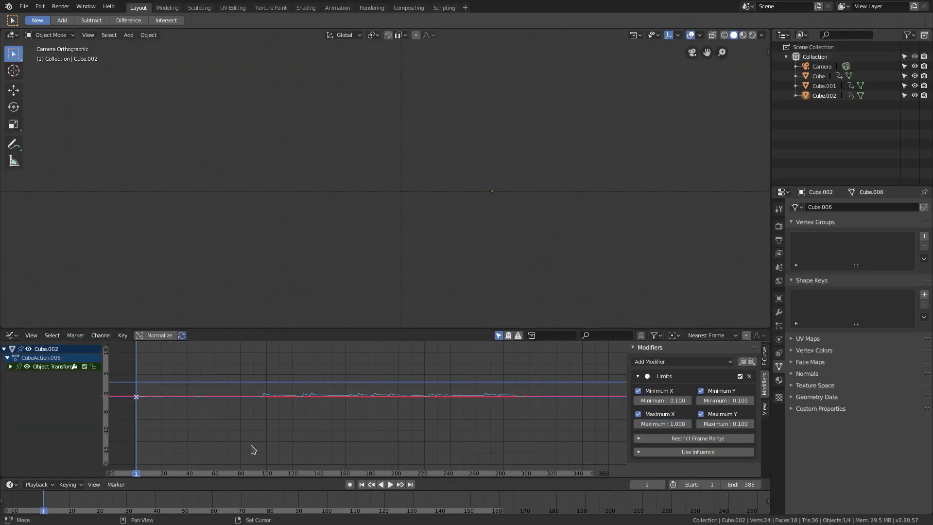
# Step: Select the second bar and duplicate it with a -0.2 offset to continue the tapering row
pyautogui.click(390, 483)
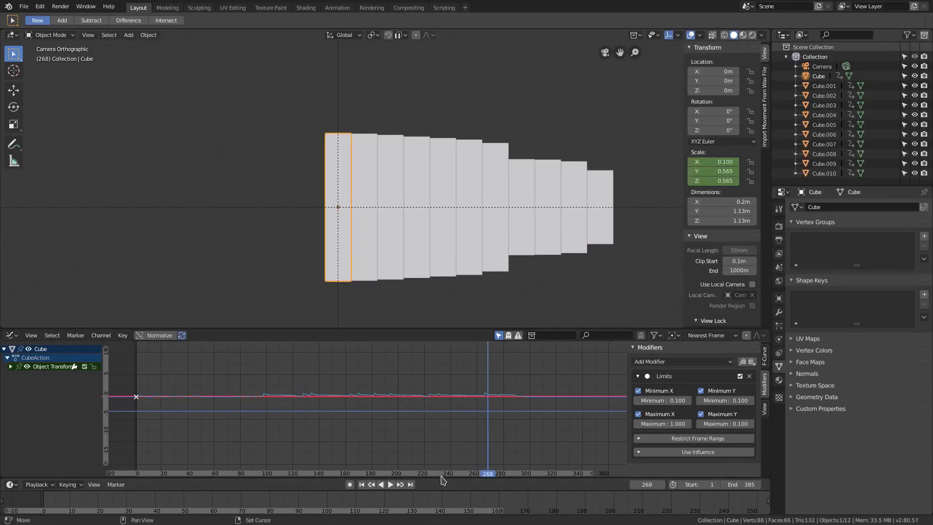
pyautogui.click(389, 204)
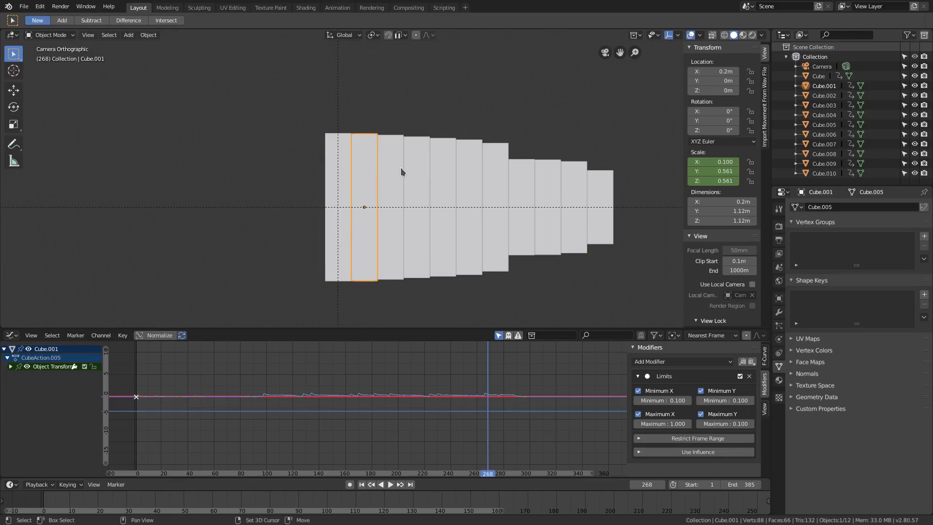
pyautogui.press('shift+d')
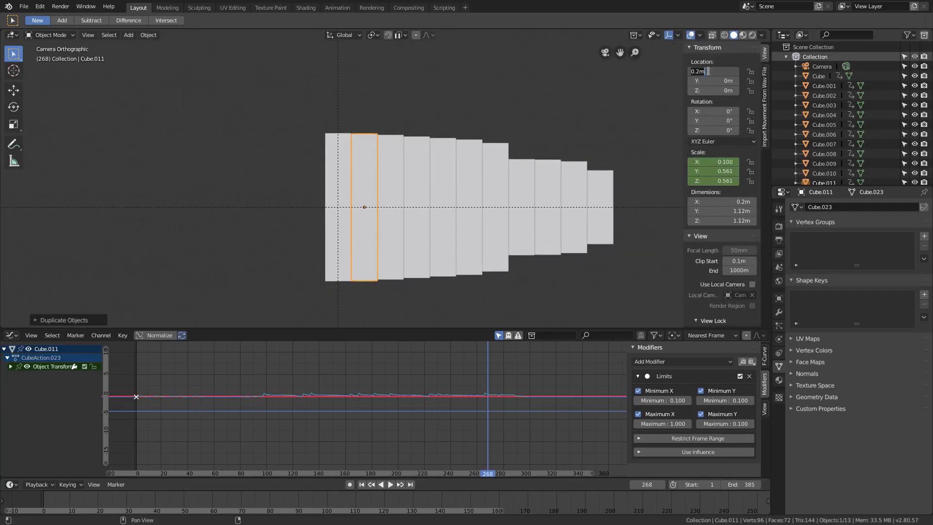
pyautogui.write('-0.2')
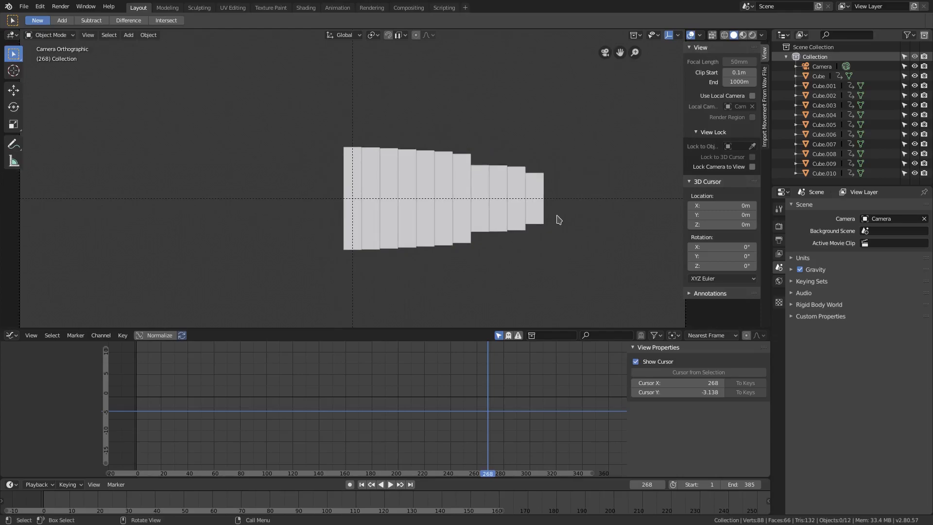
# Step: Copy a bar to the row's end, bake Samuraikai Intro.wav into it at threshold 0.8, and scrub to check
pyautogui.click(338, 202)
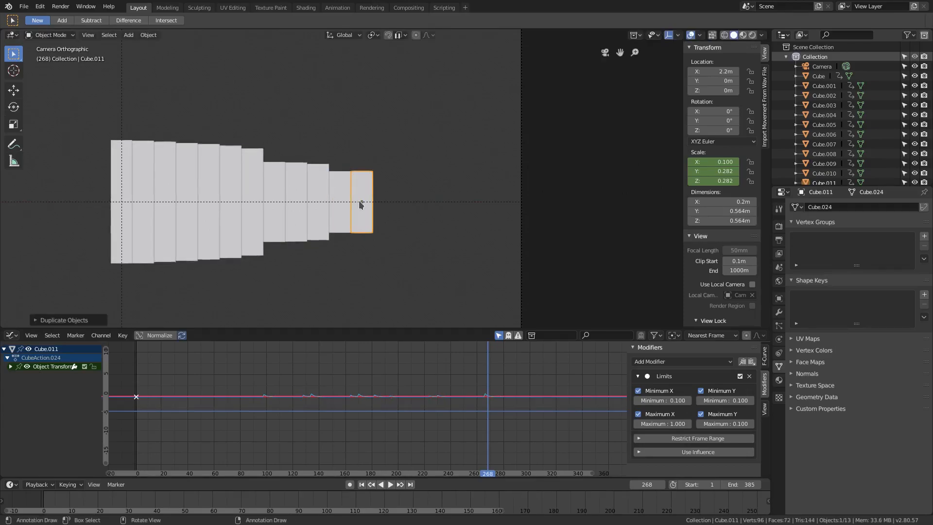
pyautogui.click(122, 335)
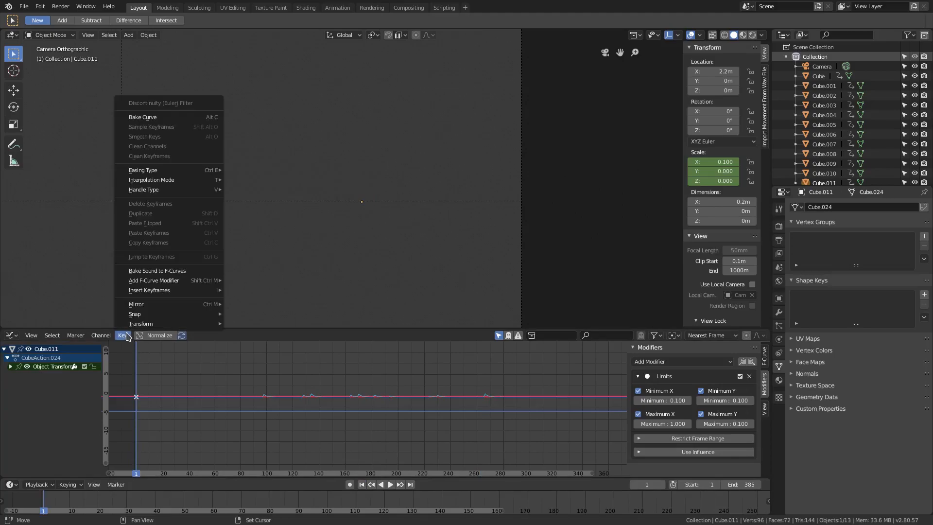
pyautogui.click(157, 270)
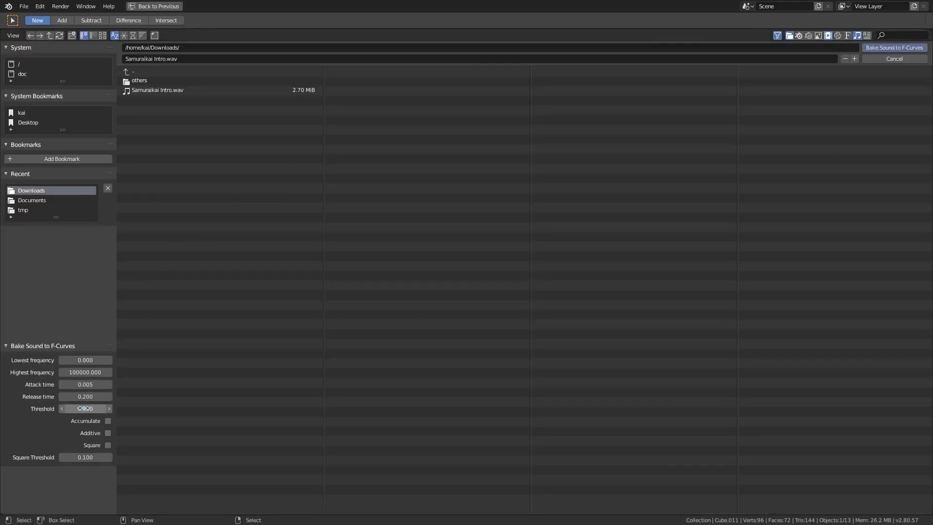
pyautogui.click(86, 408)
pyautogui.write('0.8')
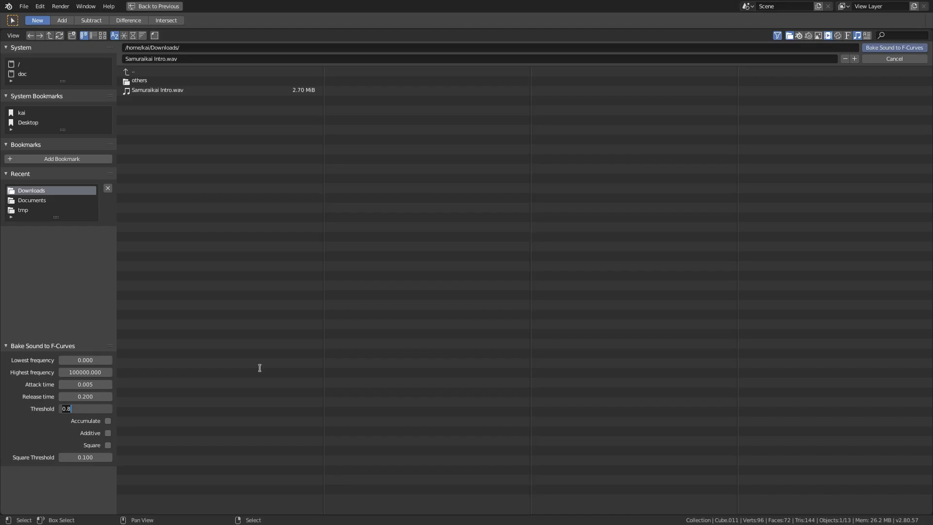
pyautogui.click(893, 47)
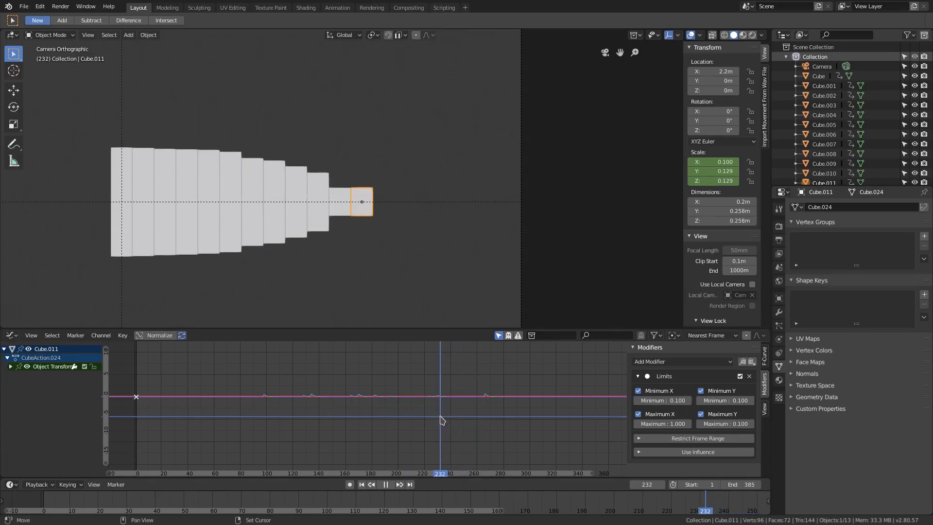
pyautogui.click(384, 484)
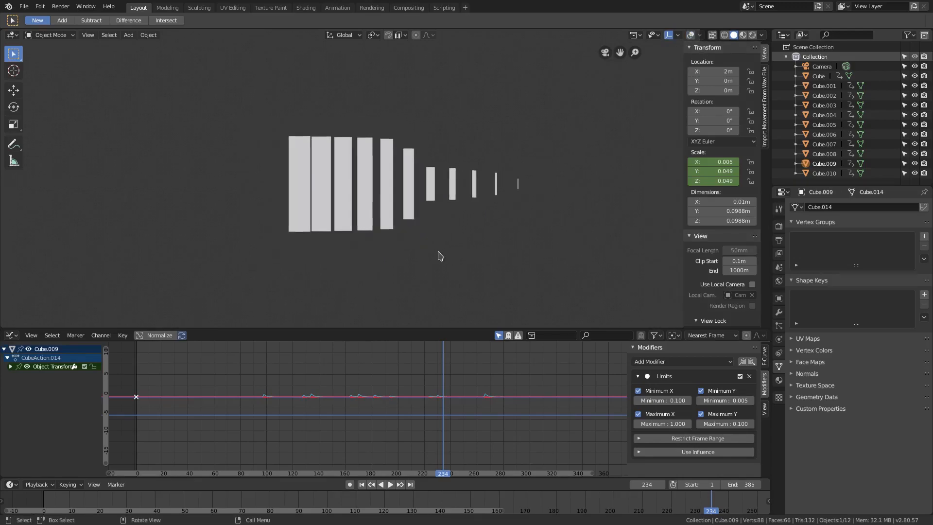
# Step: Play the tapering bars from frame 1, pause, and select the second bar
pyautogui.click(360, 484)
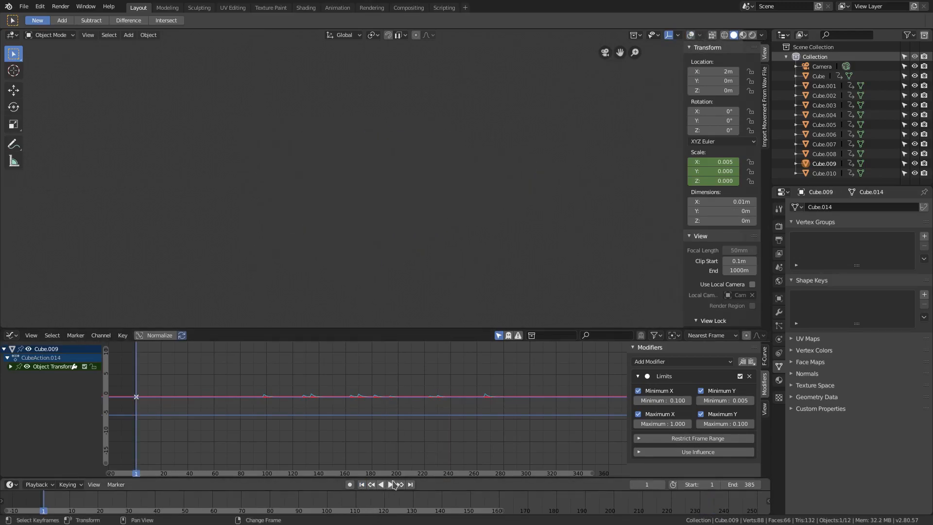
pyautogui.click(390, 484)
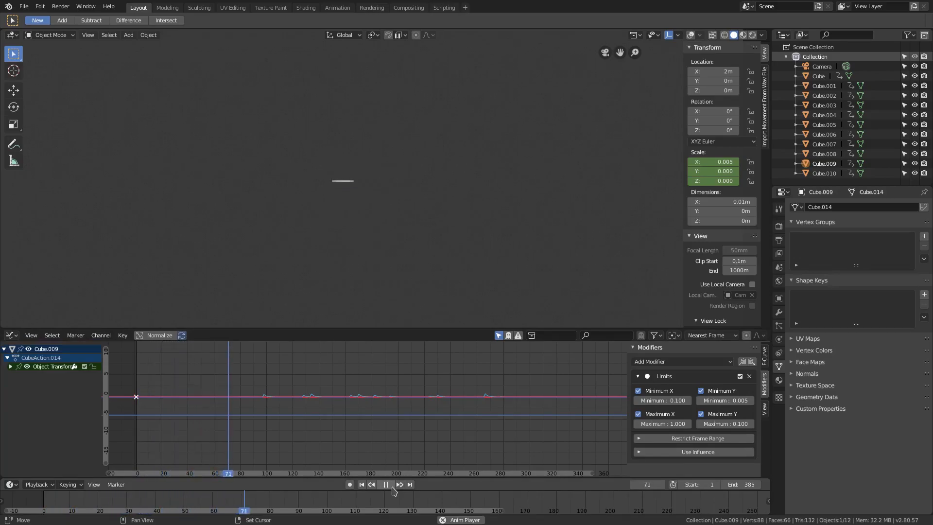
pyautogui.click(384, 484)
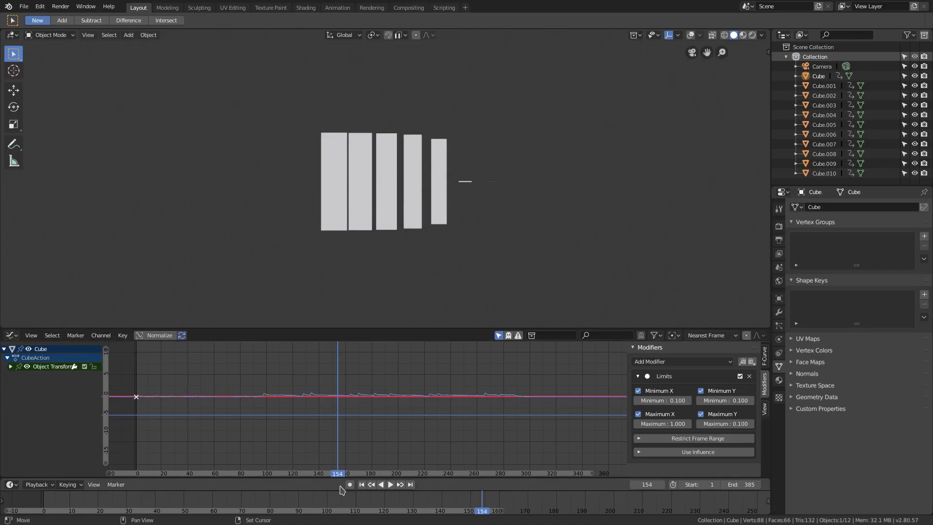
pyautogui.click(389, 484)
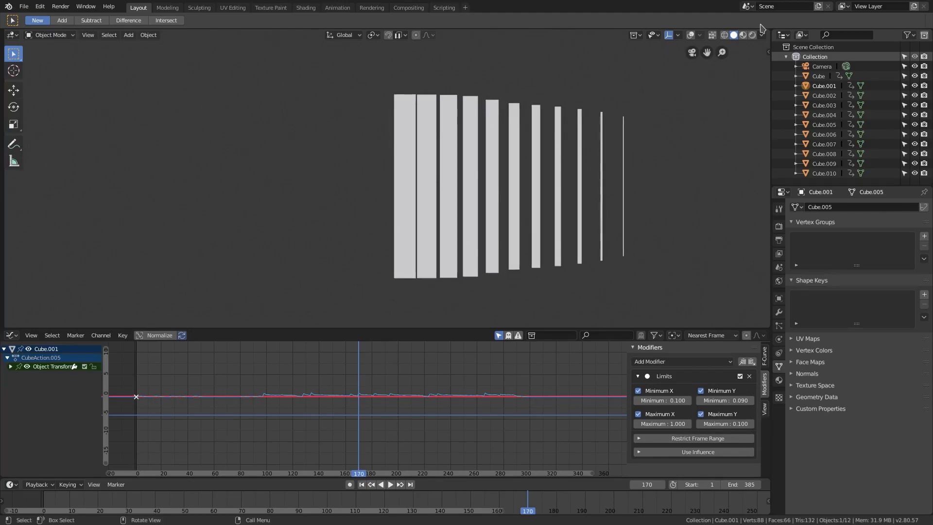
pyautogui.click(426, 188)
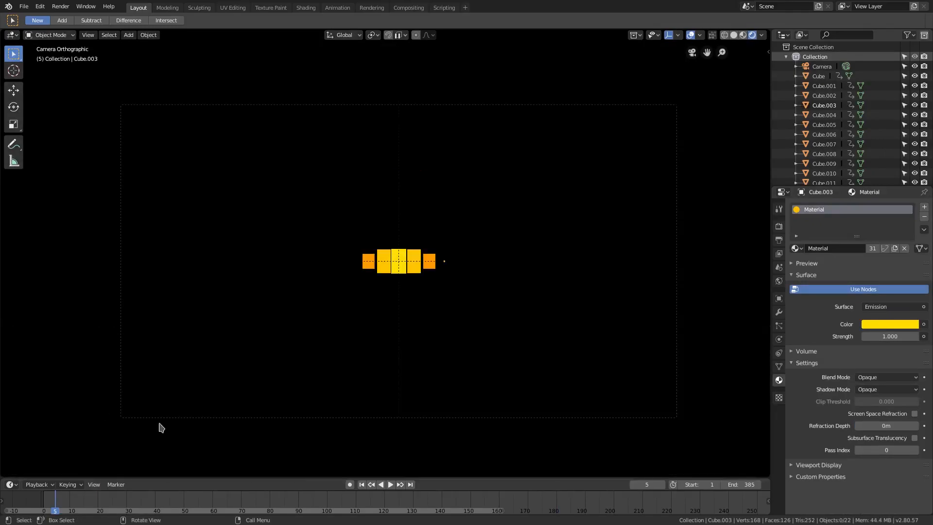
# Step: Play the mirrored yellow bar animation in the camera view
pyautogui.click(388, 483)
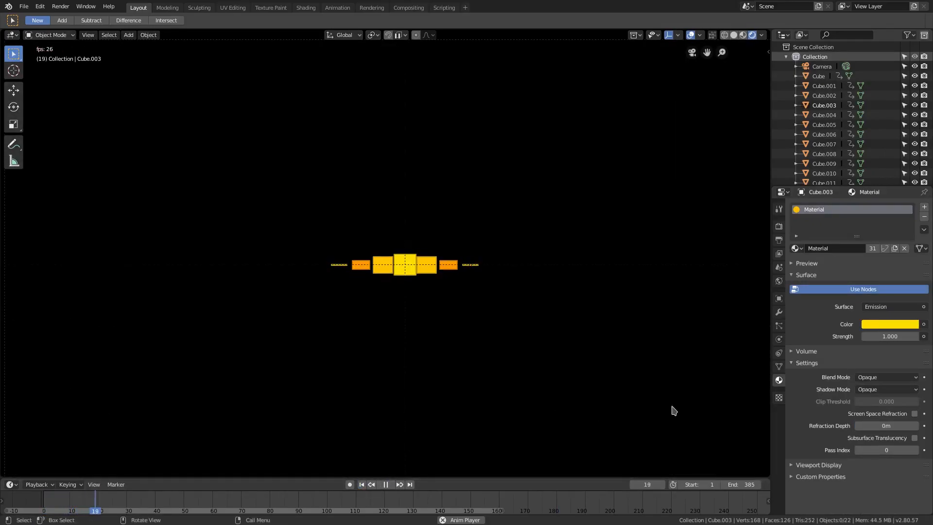